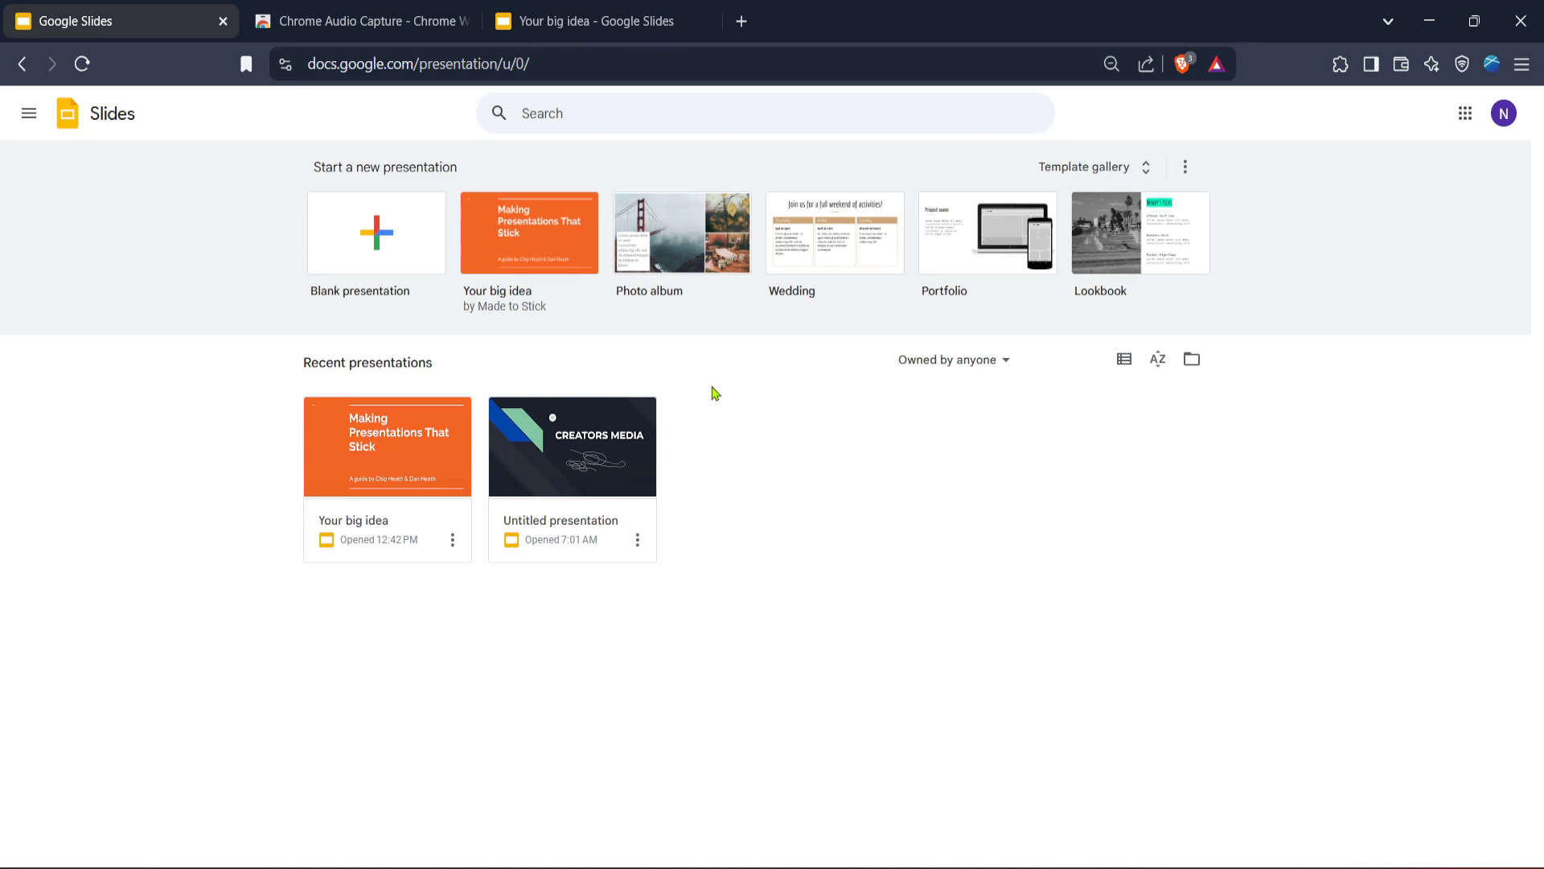
mouse_move(564, 291)
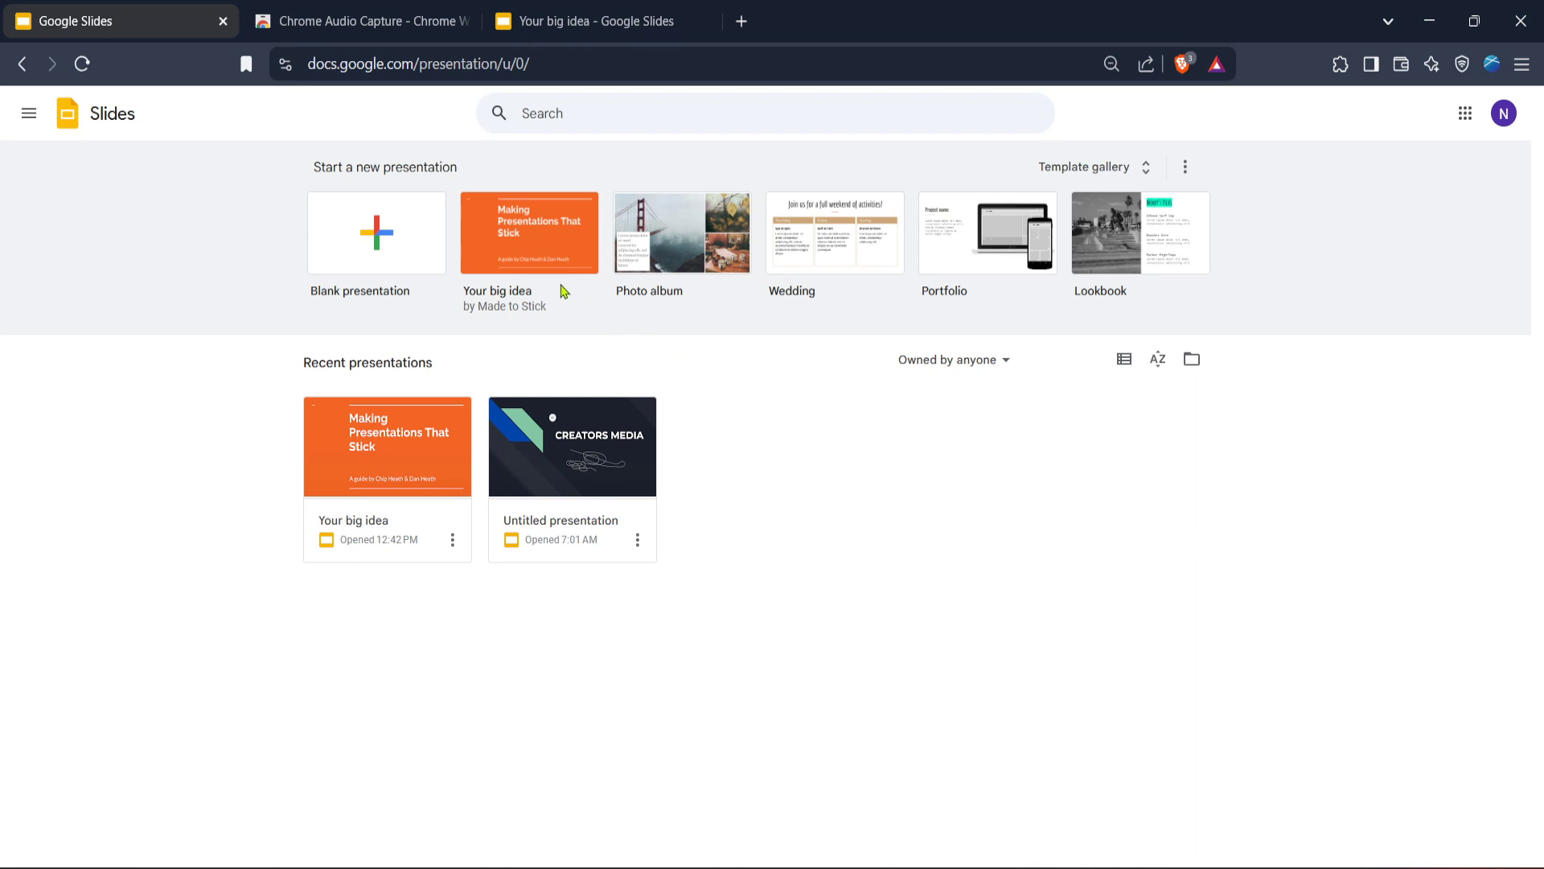
mouse_move(805, 438)
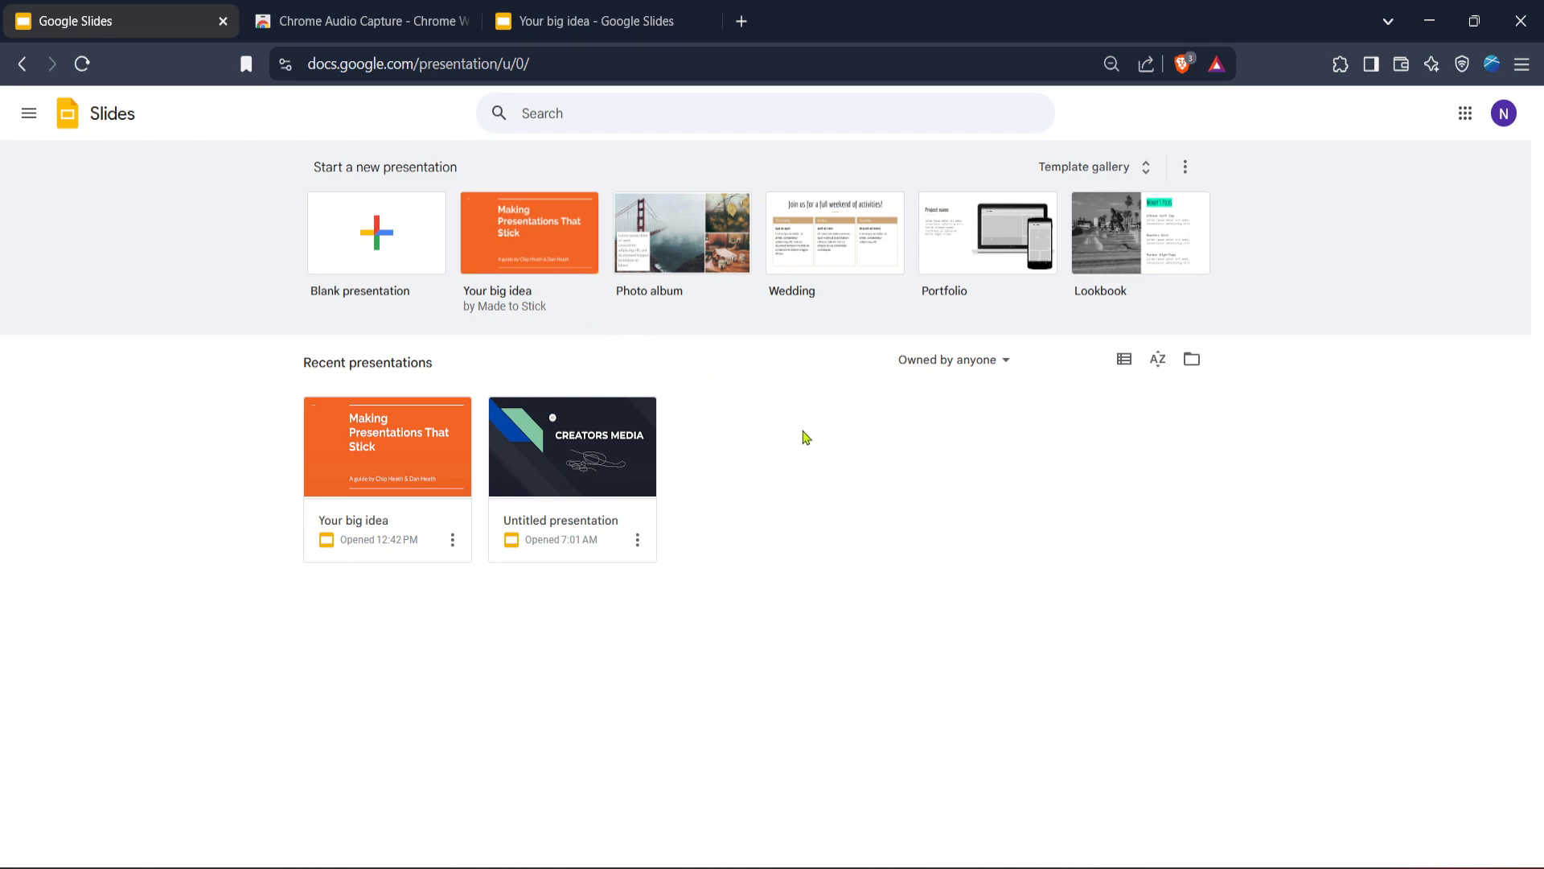
mouse_move(822, 377)
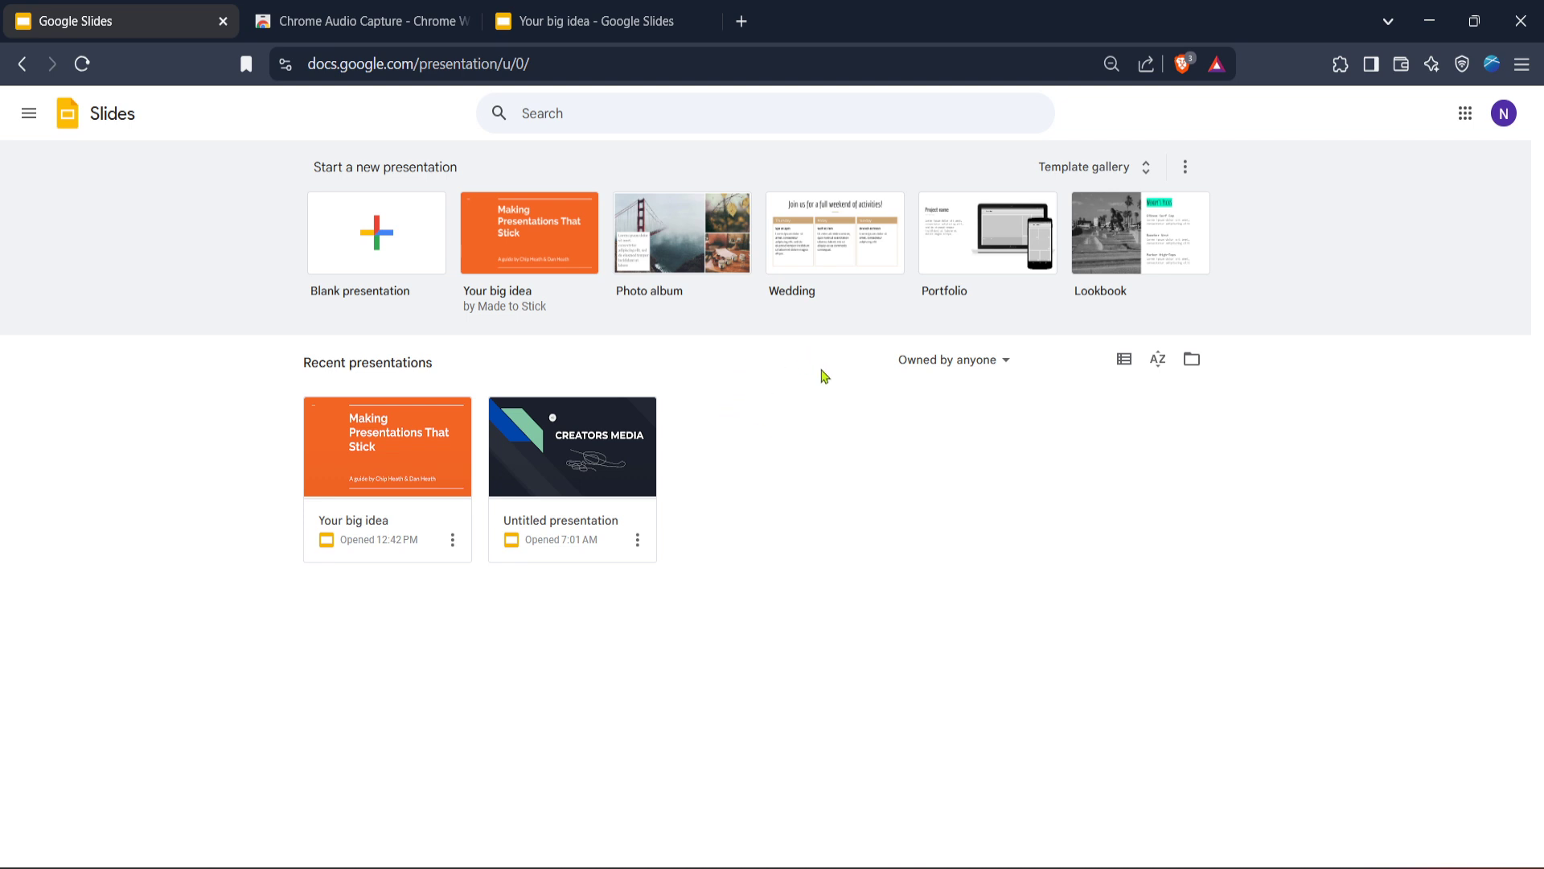
mouse_move(828, 383)
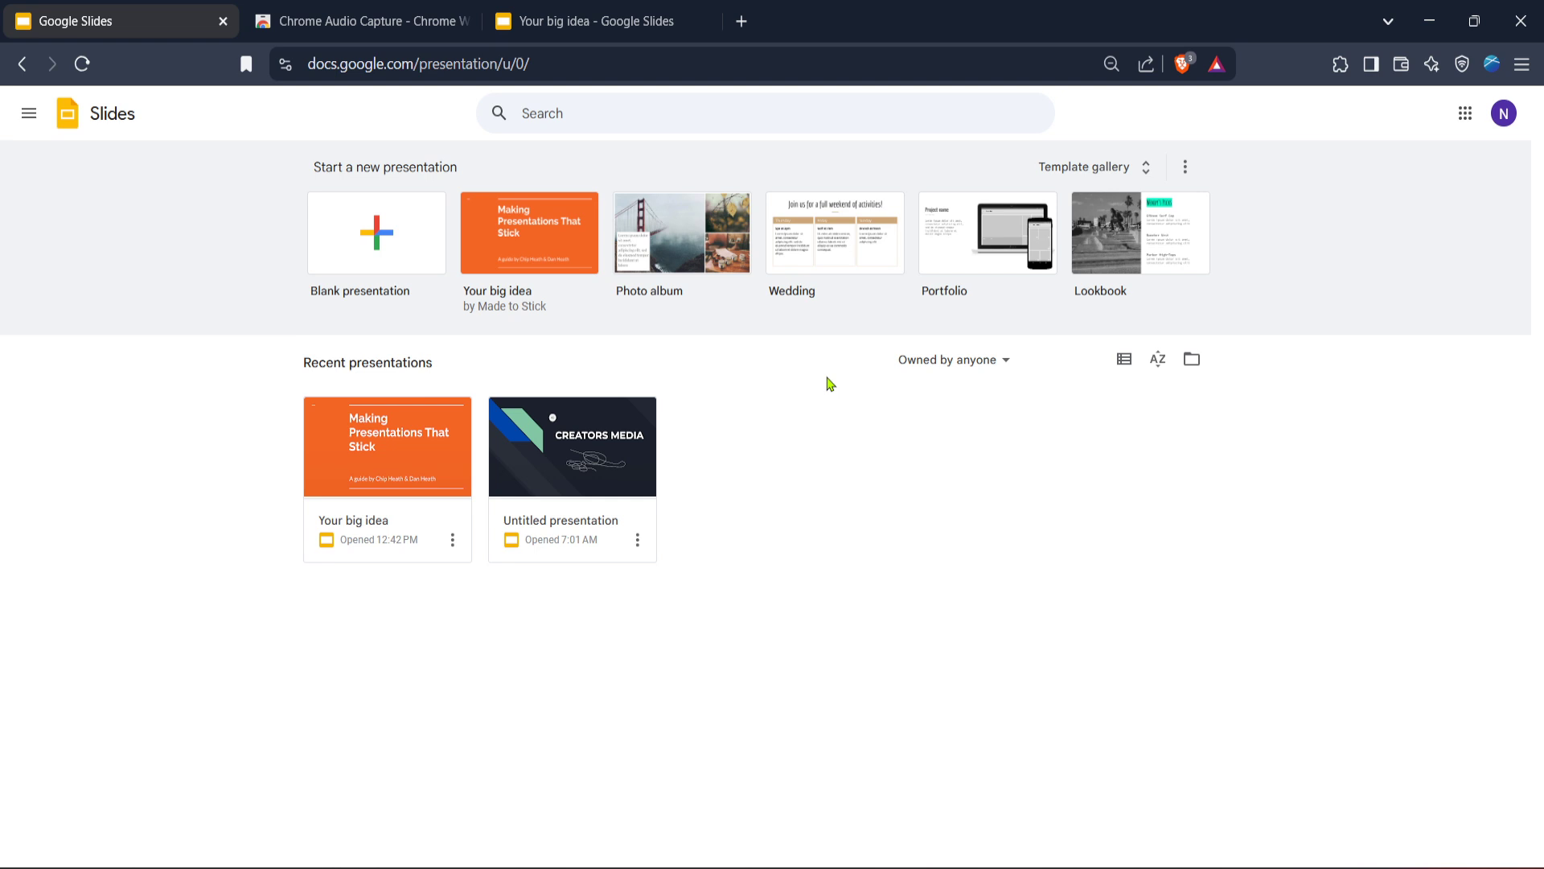
mouse_move(814, 383)
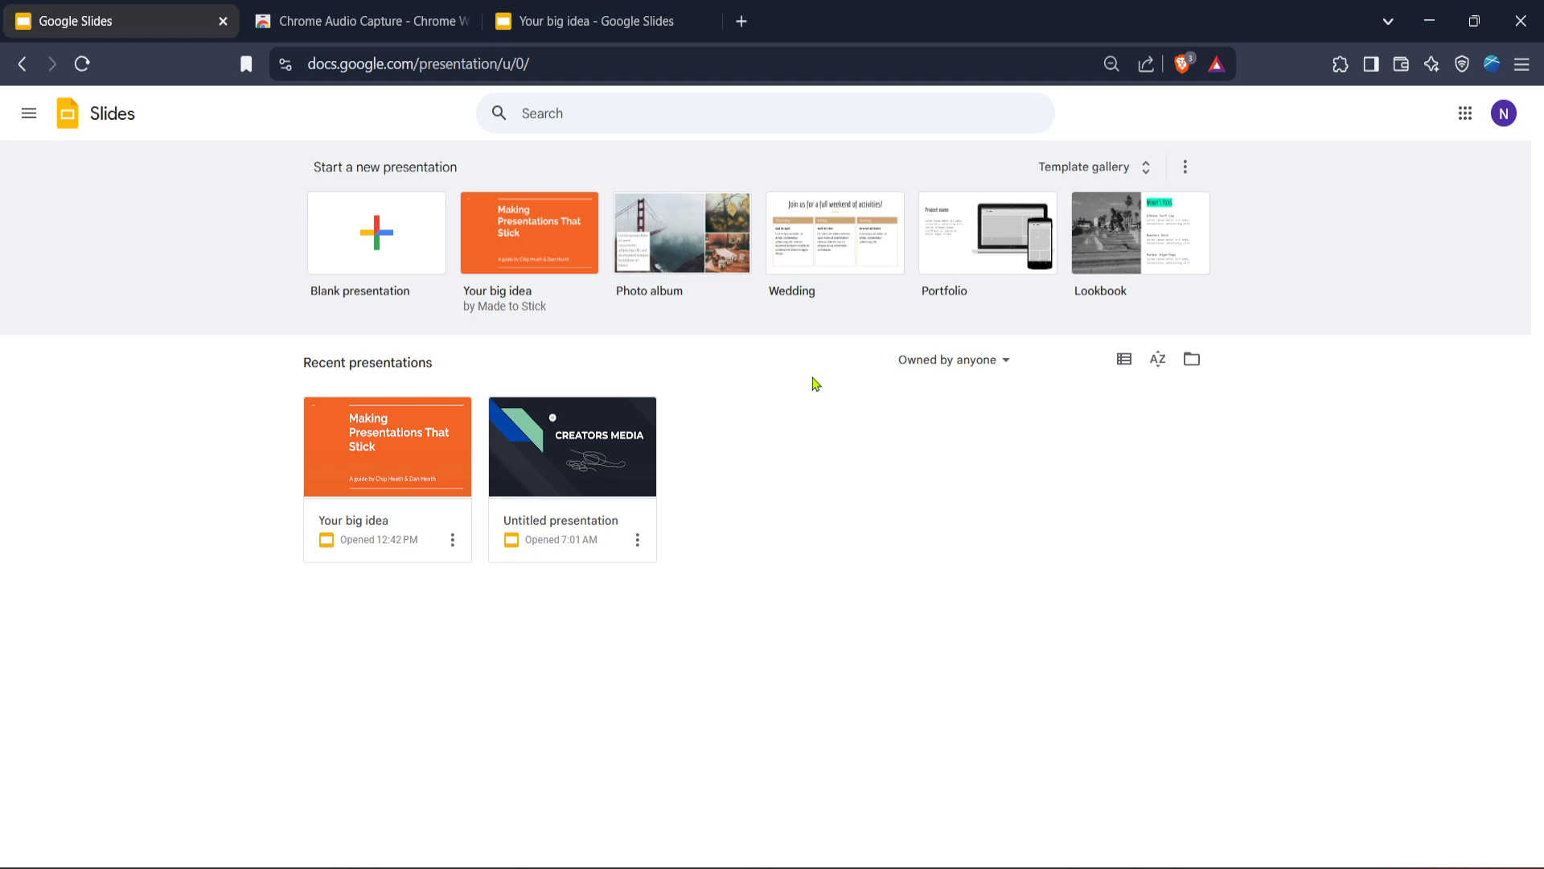
mouse_move(444, 347)
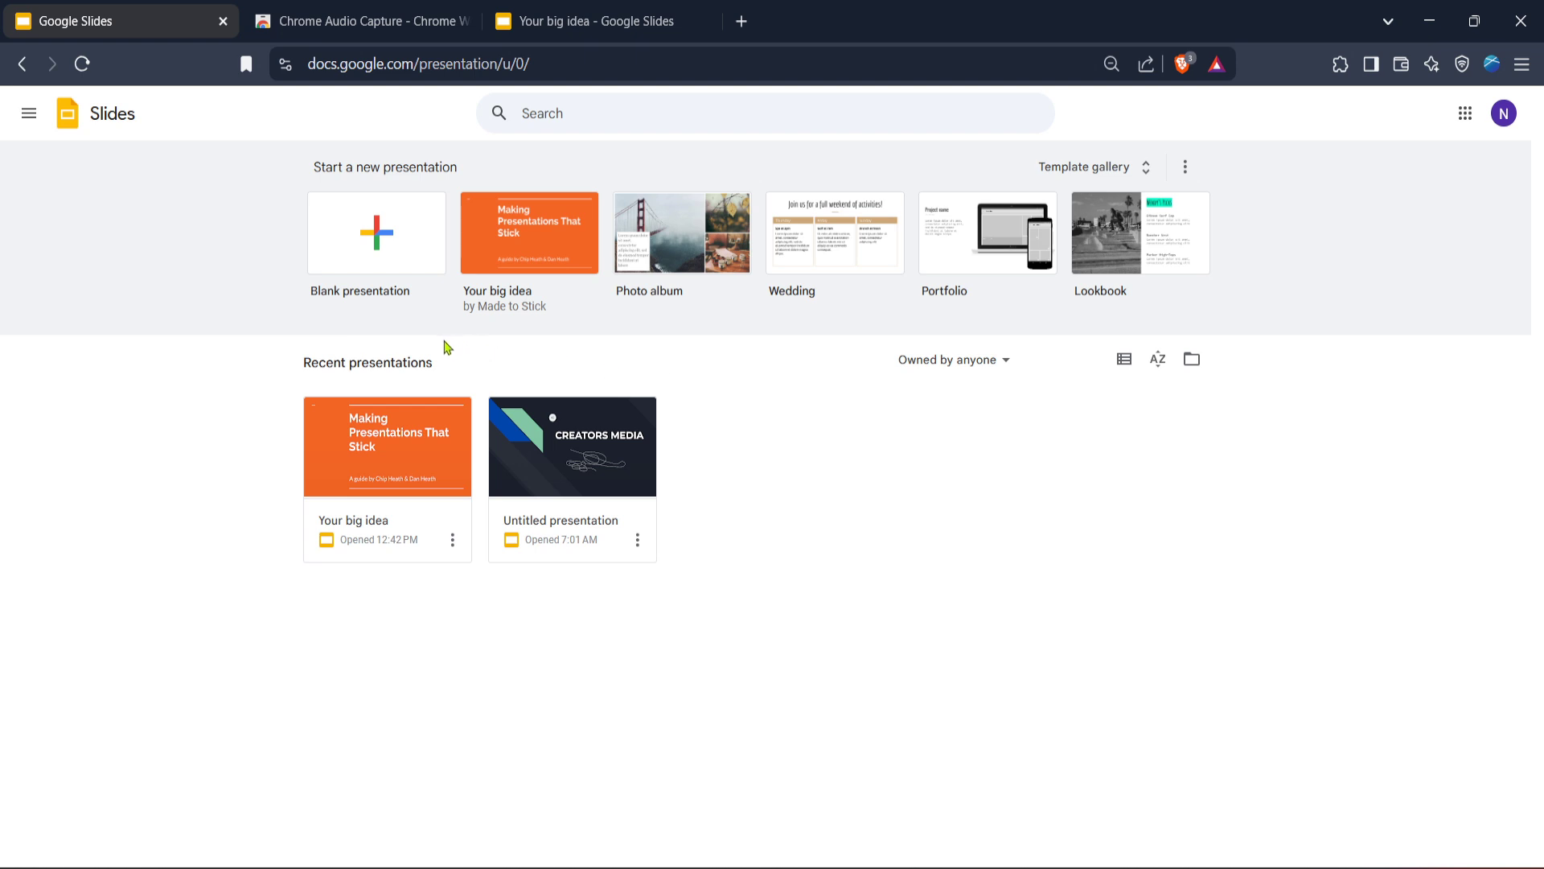
mouse_move(362, 344)
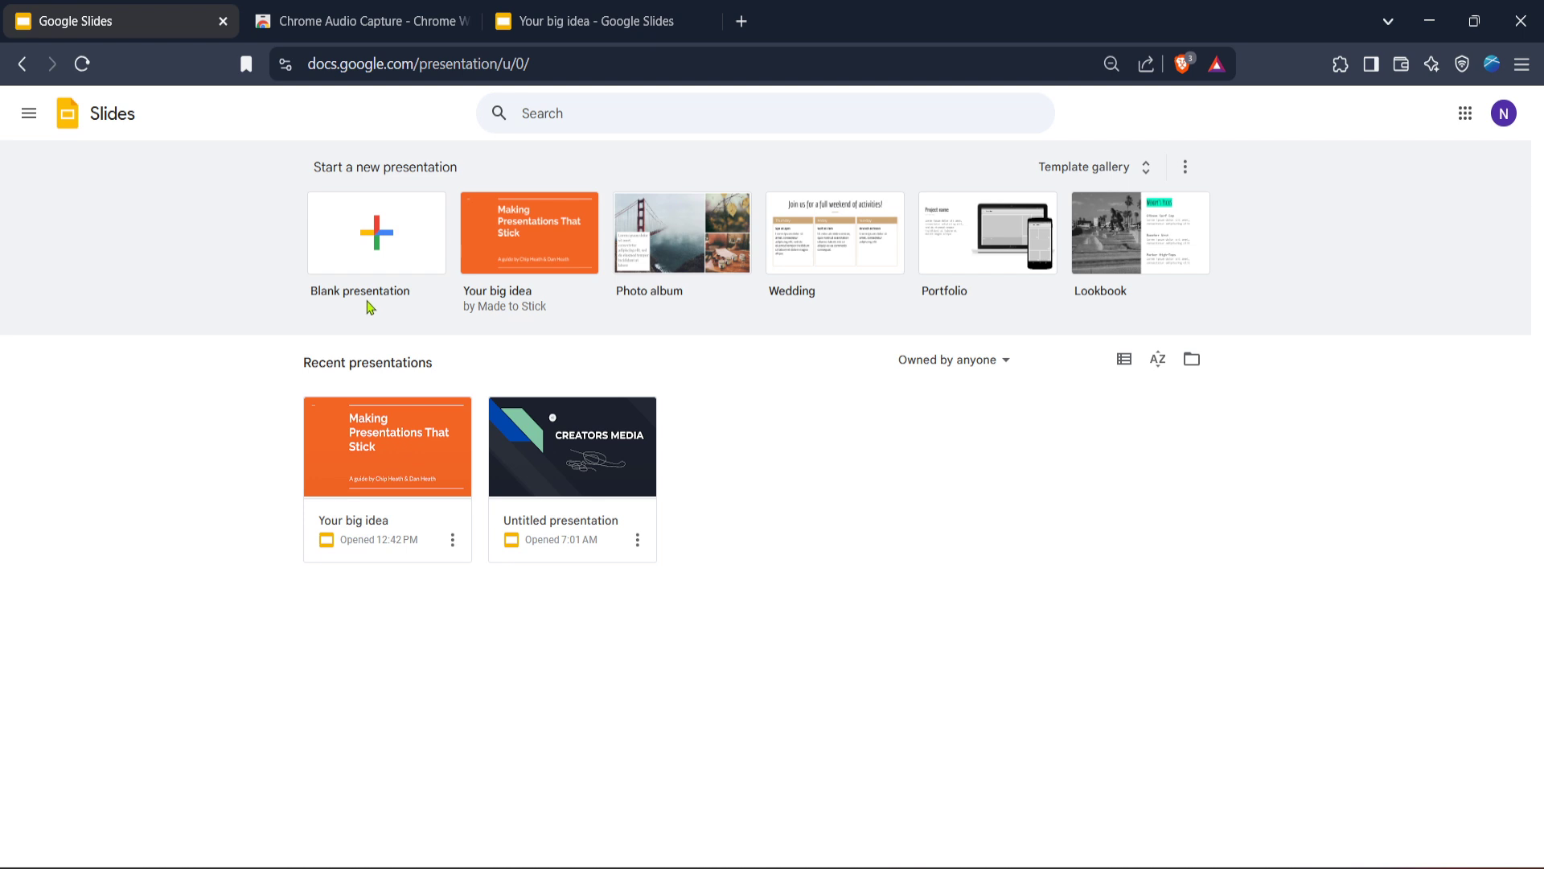
mouse_move(341, 268)
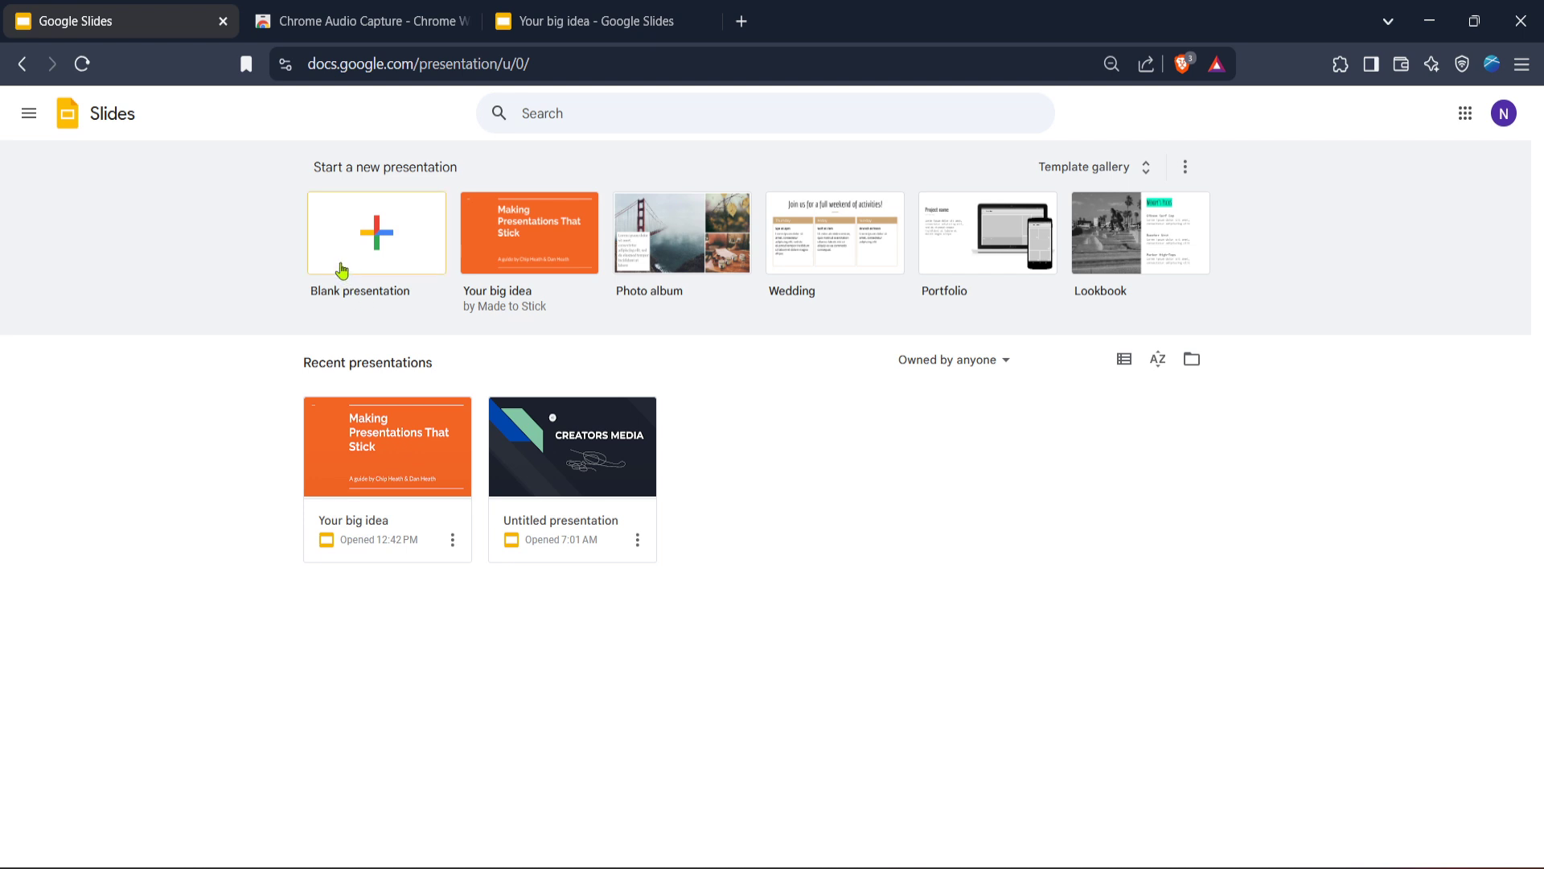
mouse_move(366, 261)
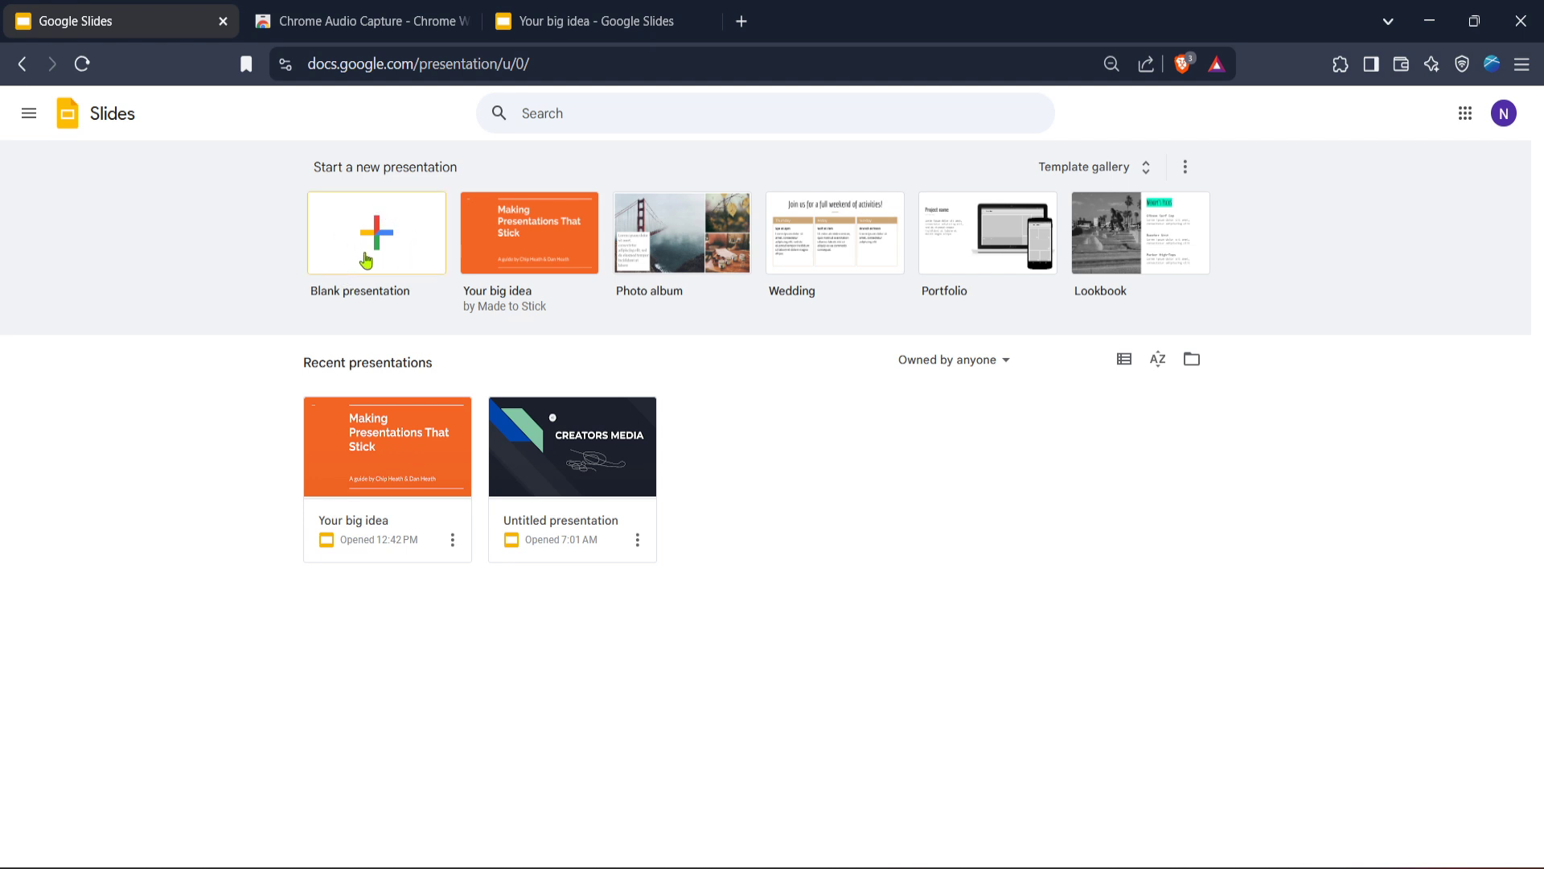
mouse_move(406, 258)
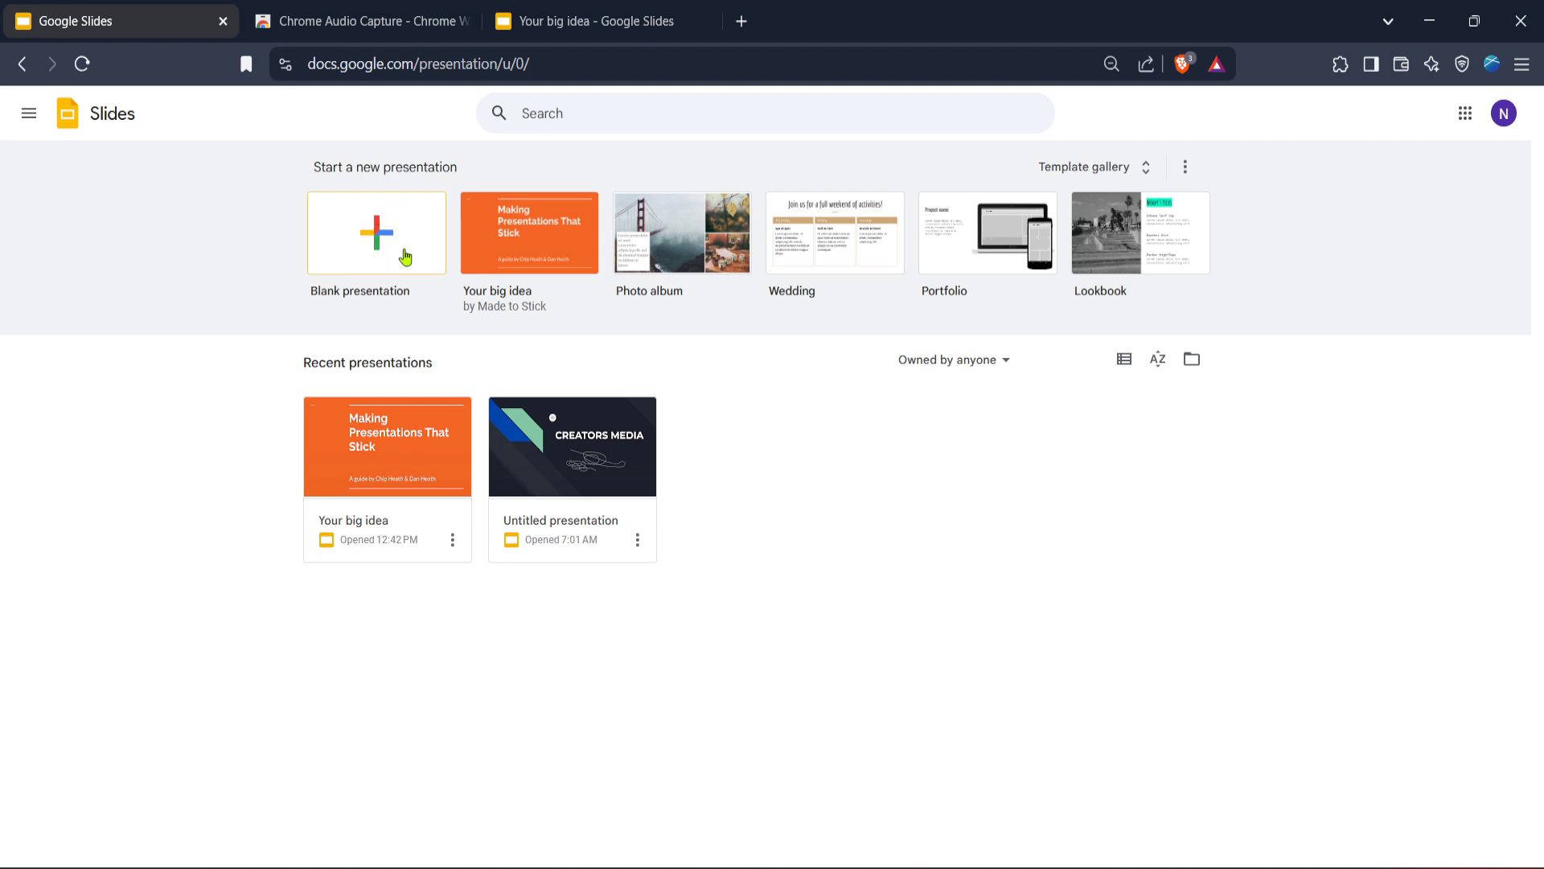
mouse_move(396, 265)
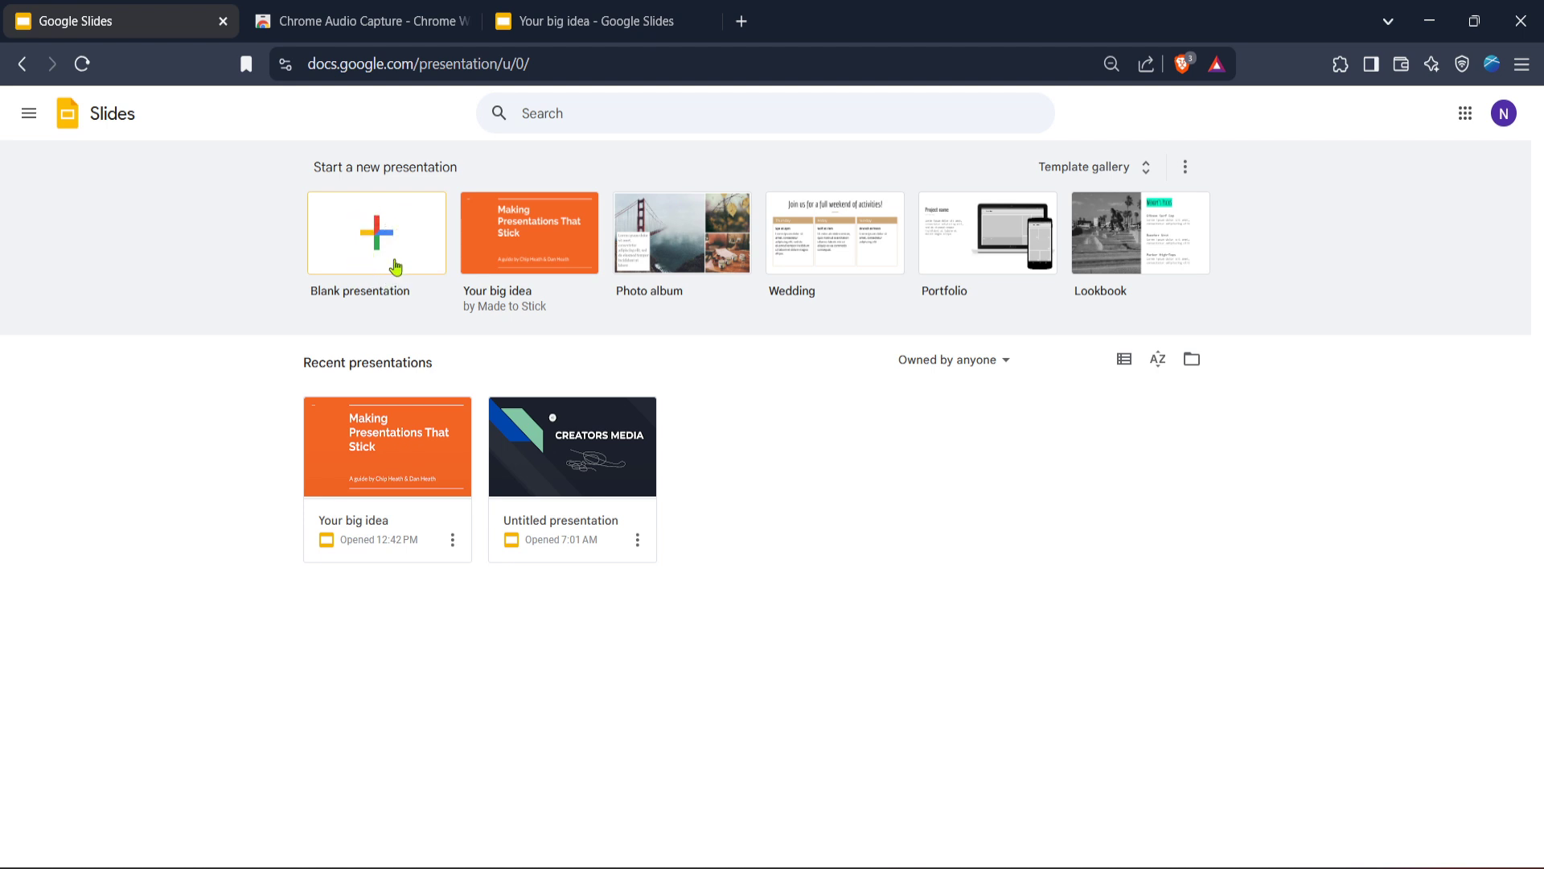
mouse_move(359, 239)
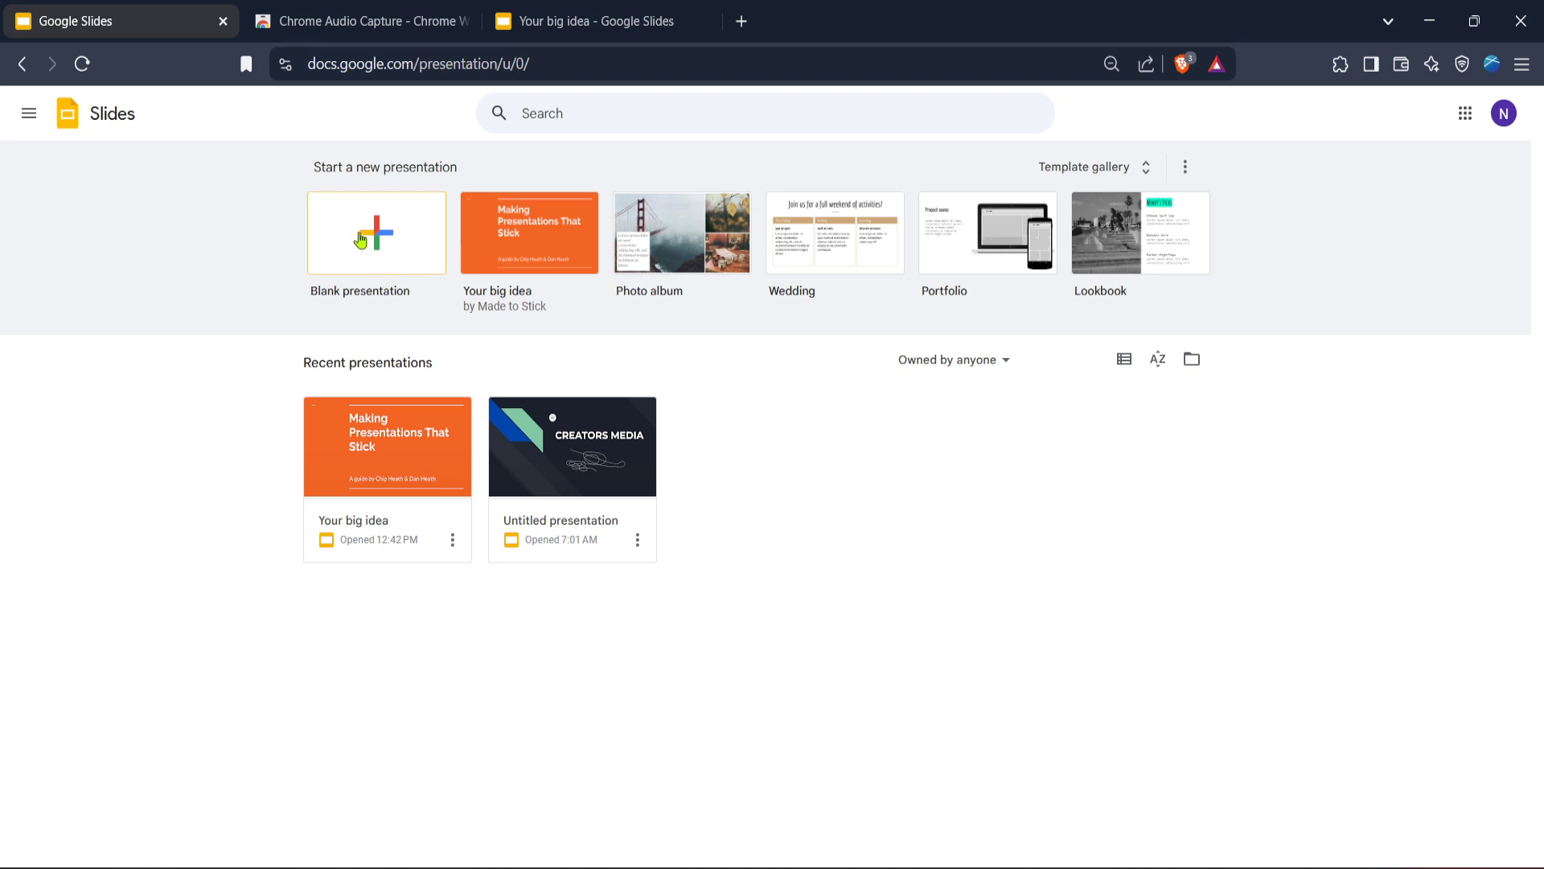
mouse_move(407, 260)
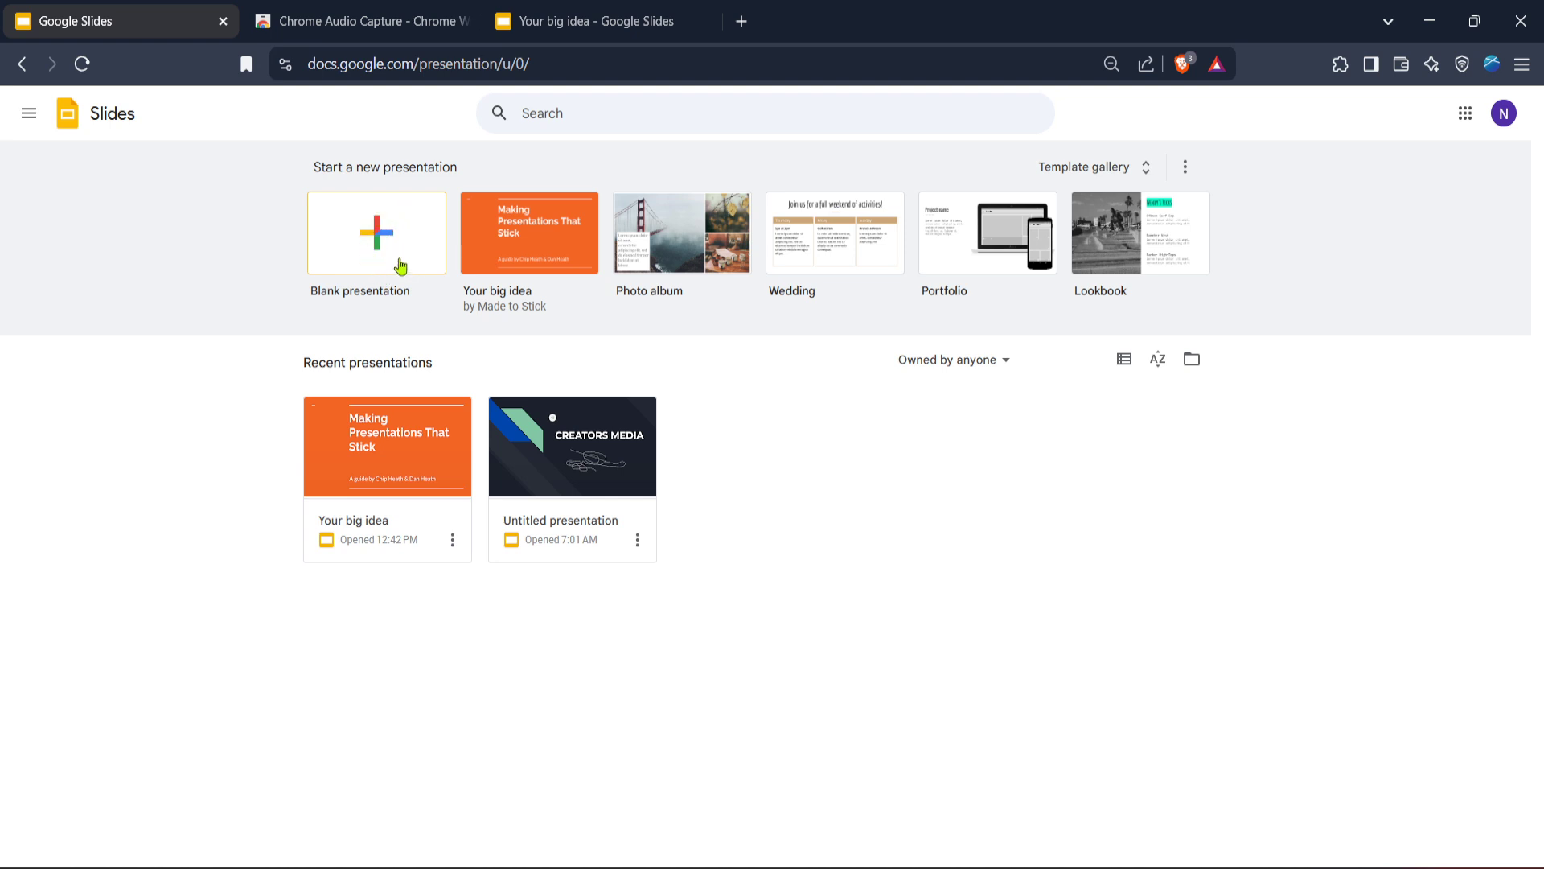
mouse_move(507, 173)
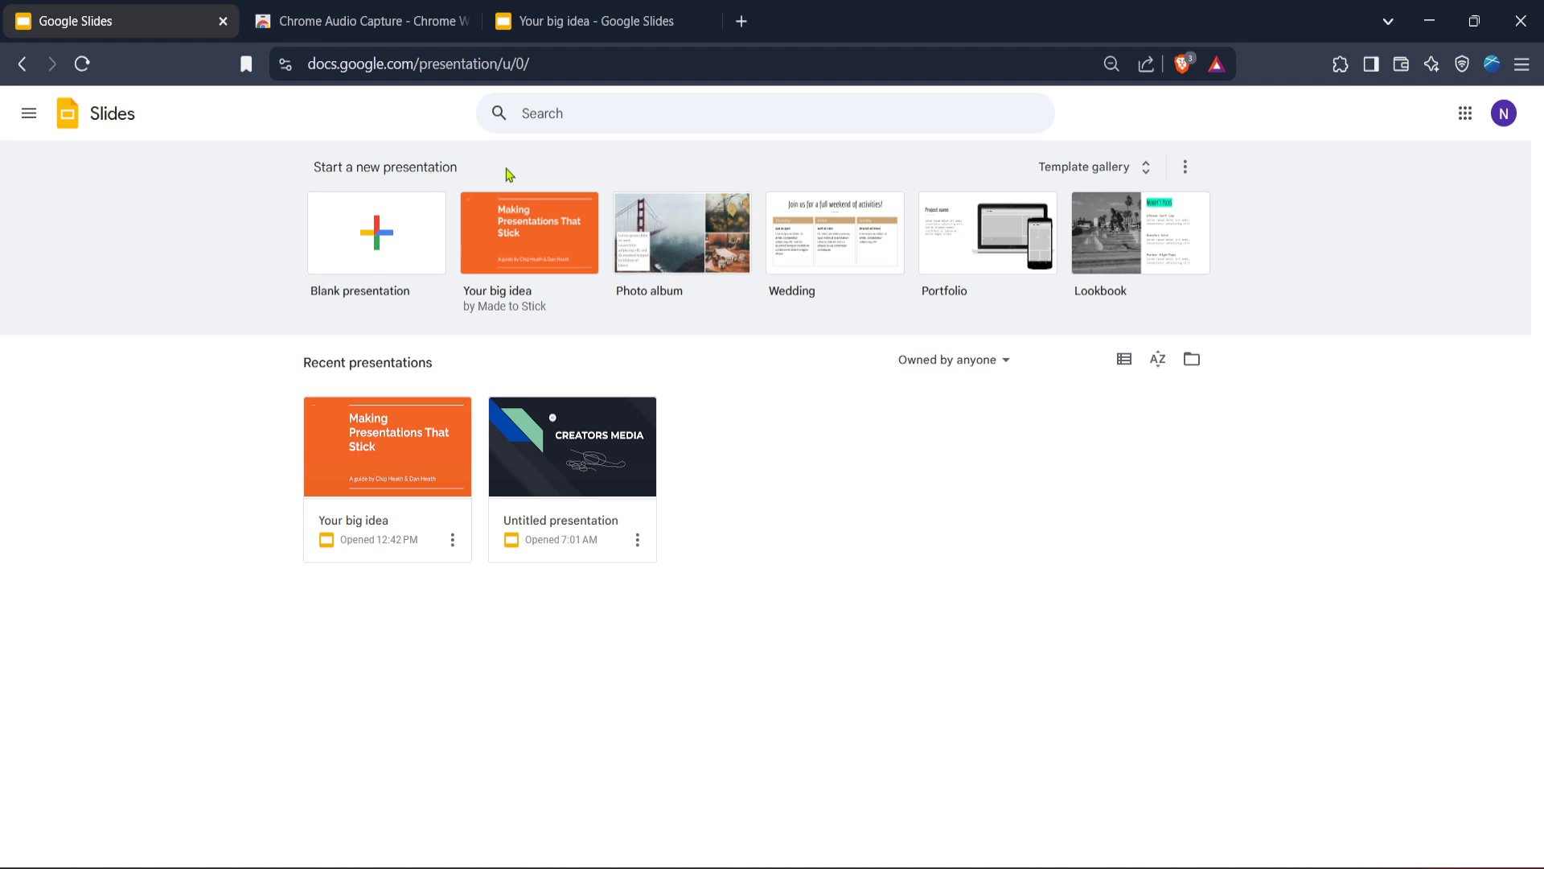
mouse_move(532, 183)
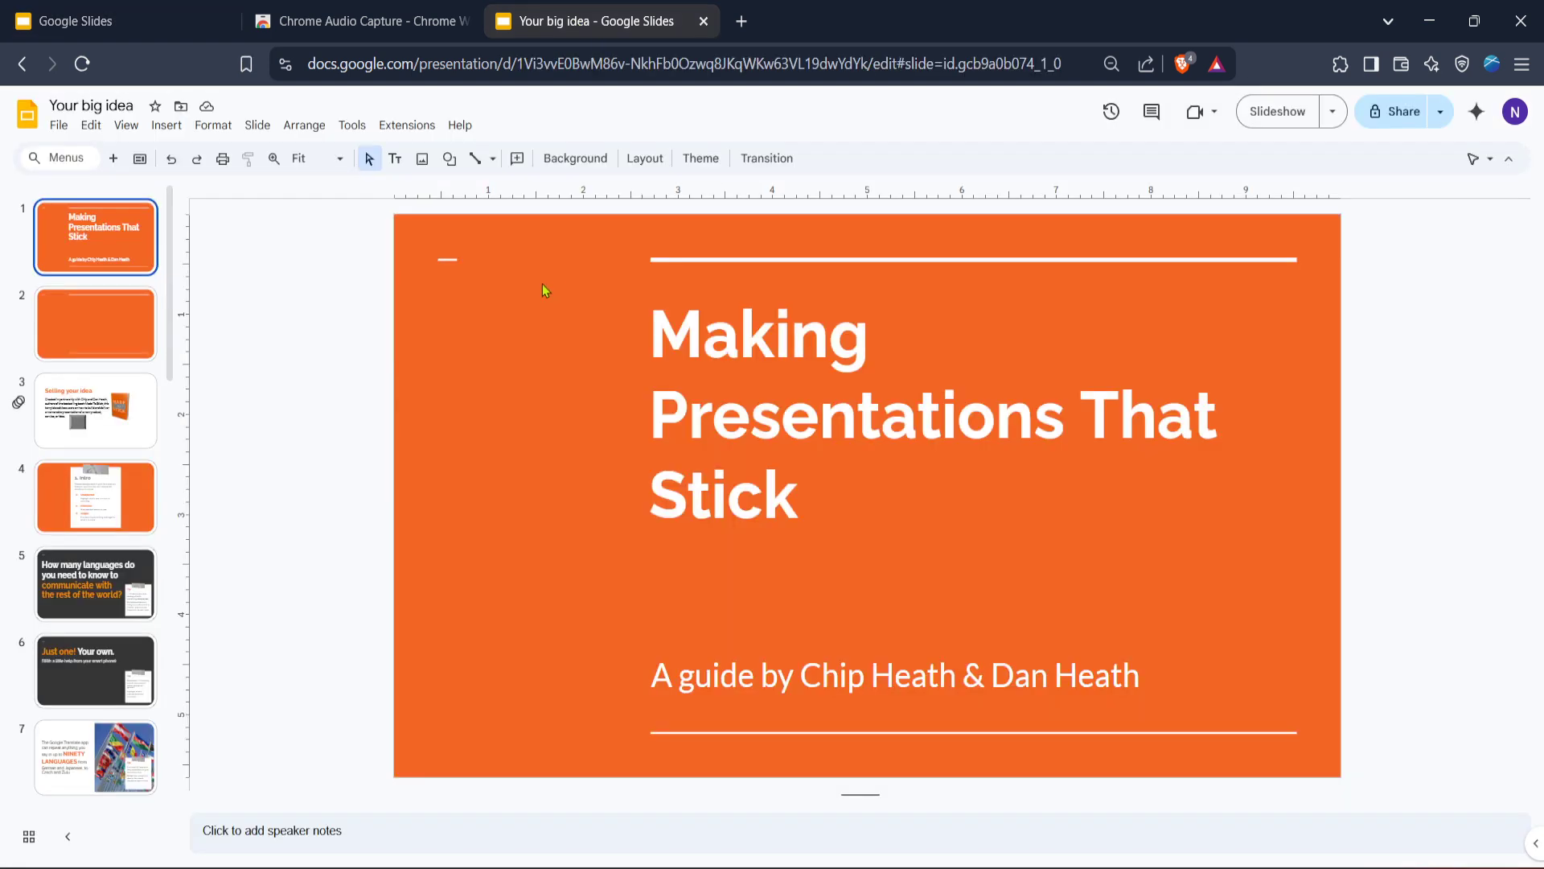
mouse_move(262, 330)
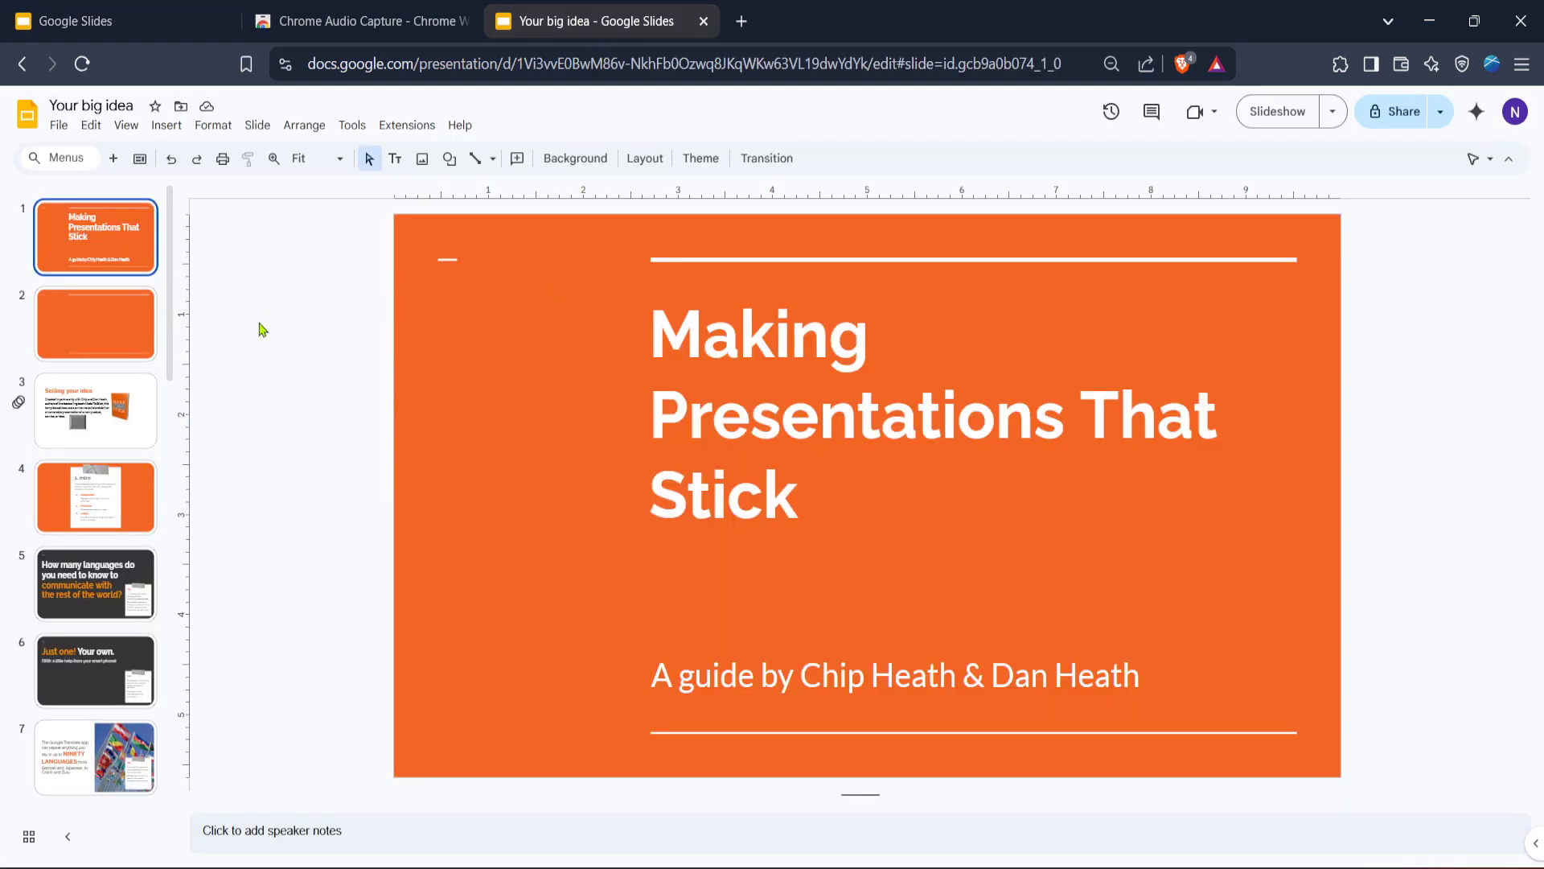
mouse_move(273, 331)
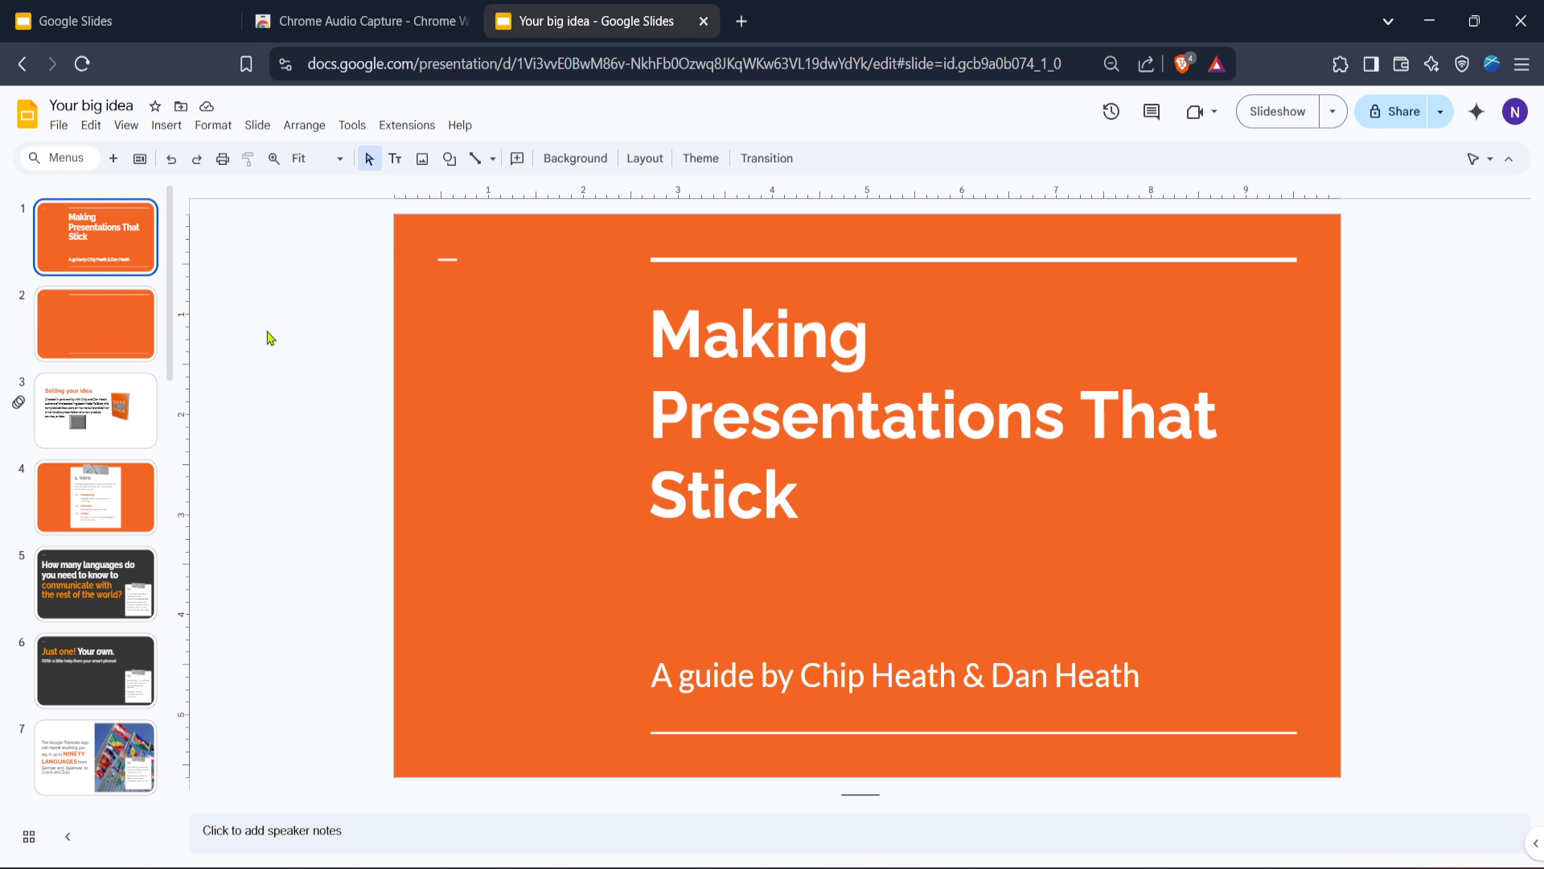
mouse_move(293, 329)
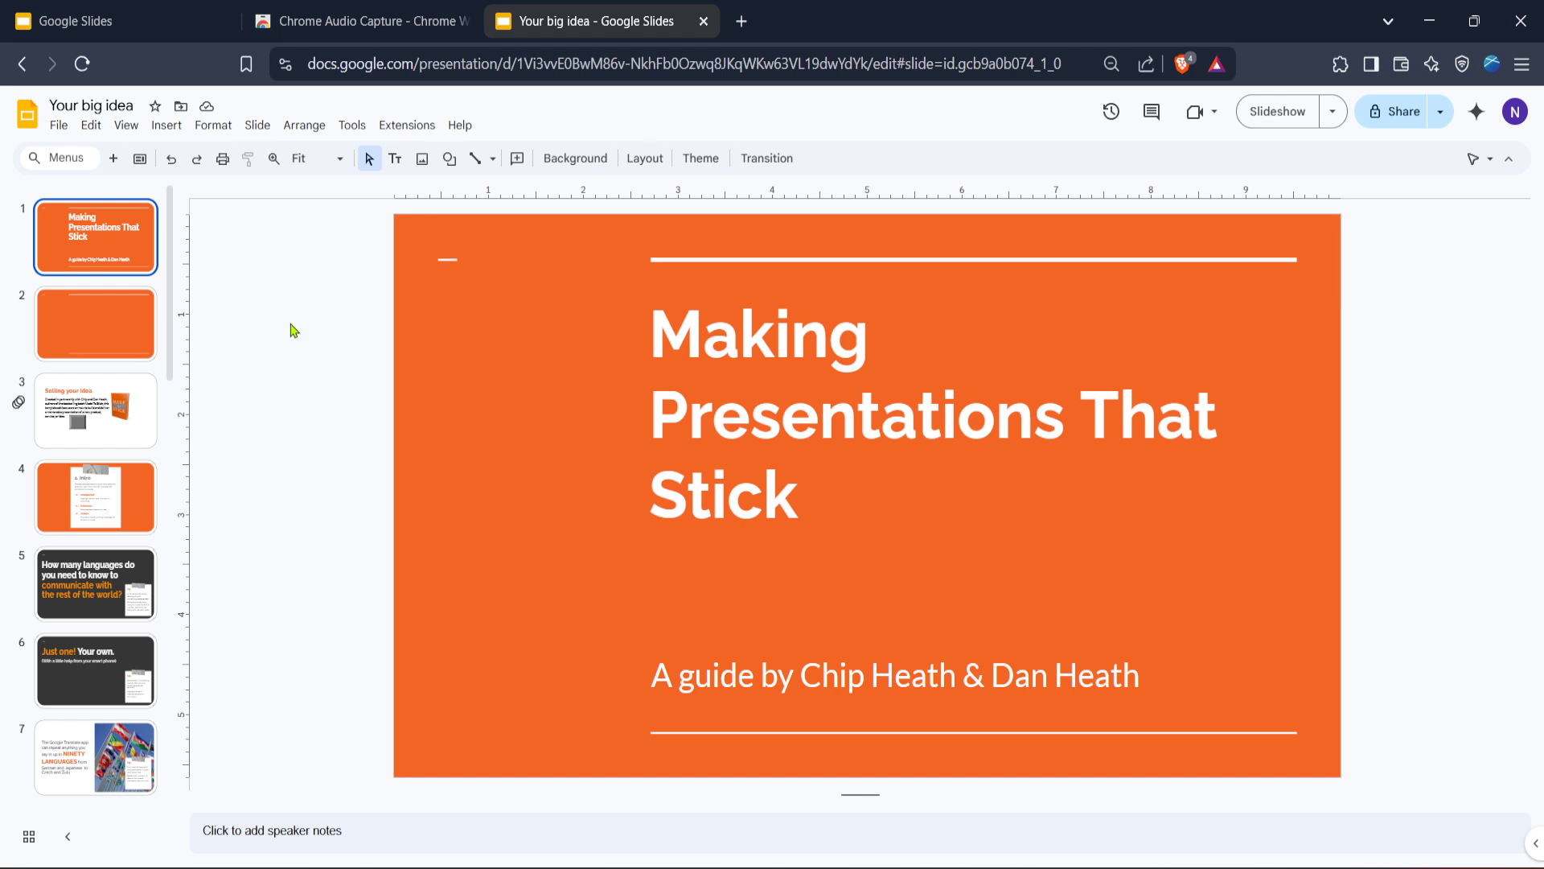
mouse_move(125, 334)
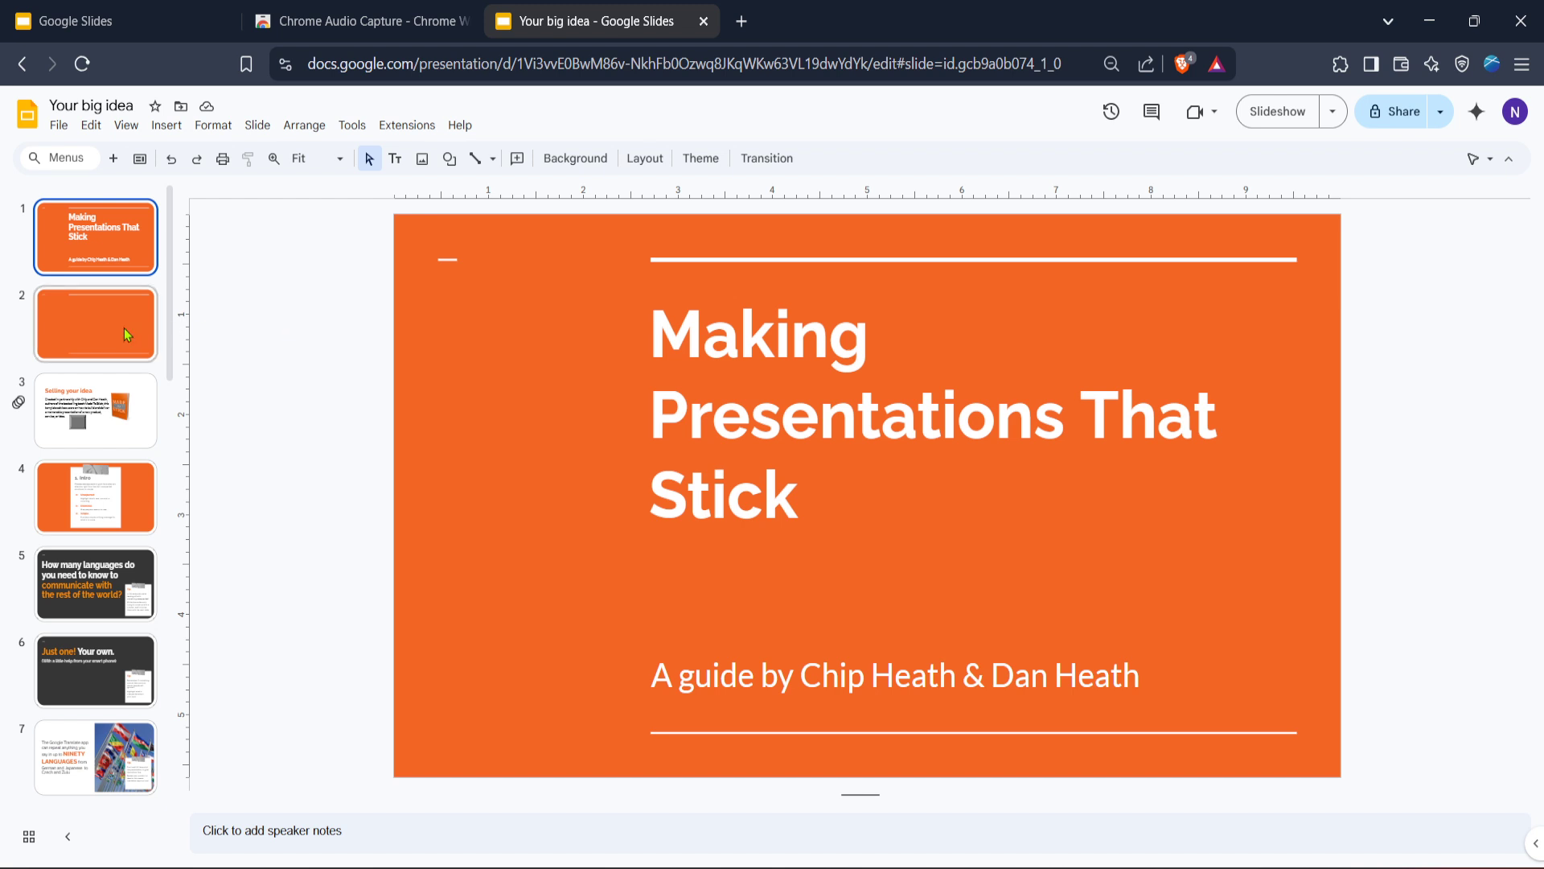
Go to the blank orange slide 2 of the 'Your big idea' presentation.
left_click(95, 323)
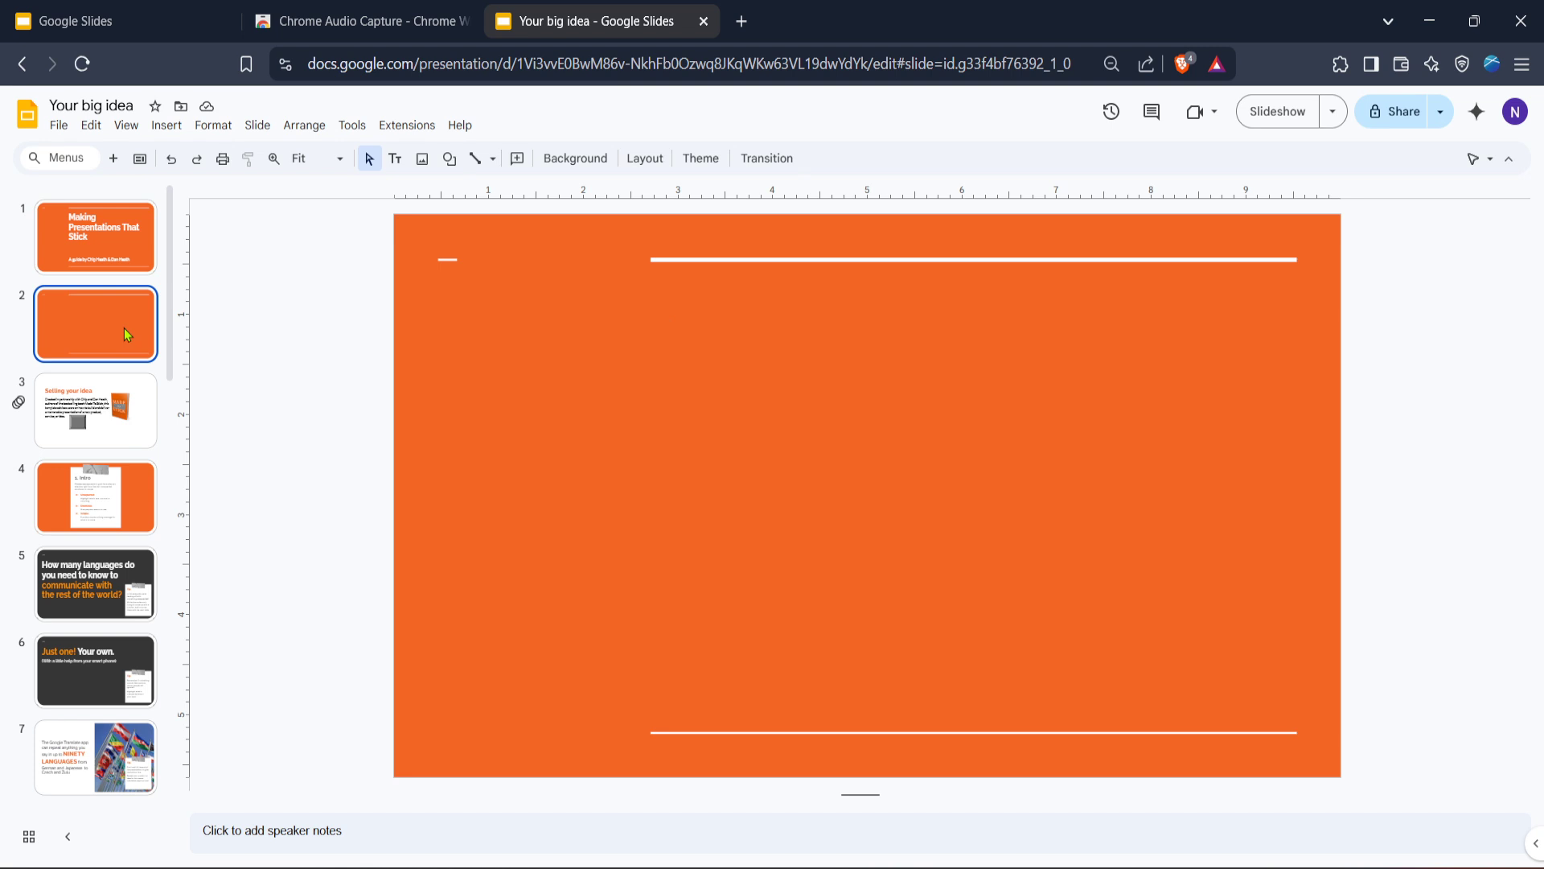
mouse_move(166, 126)
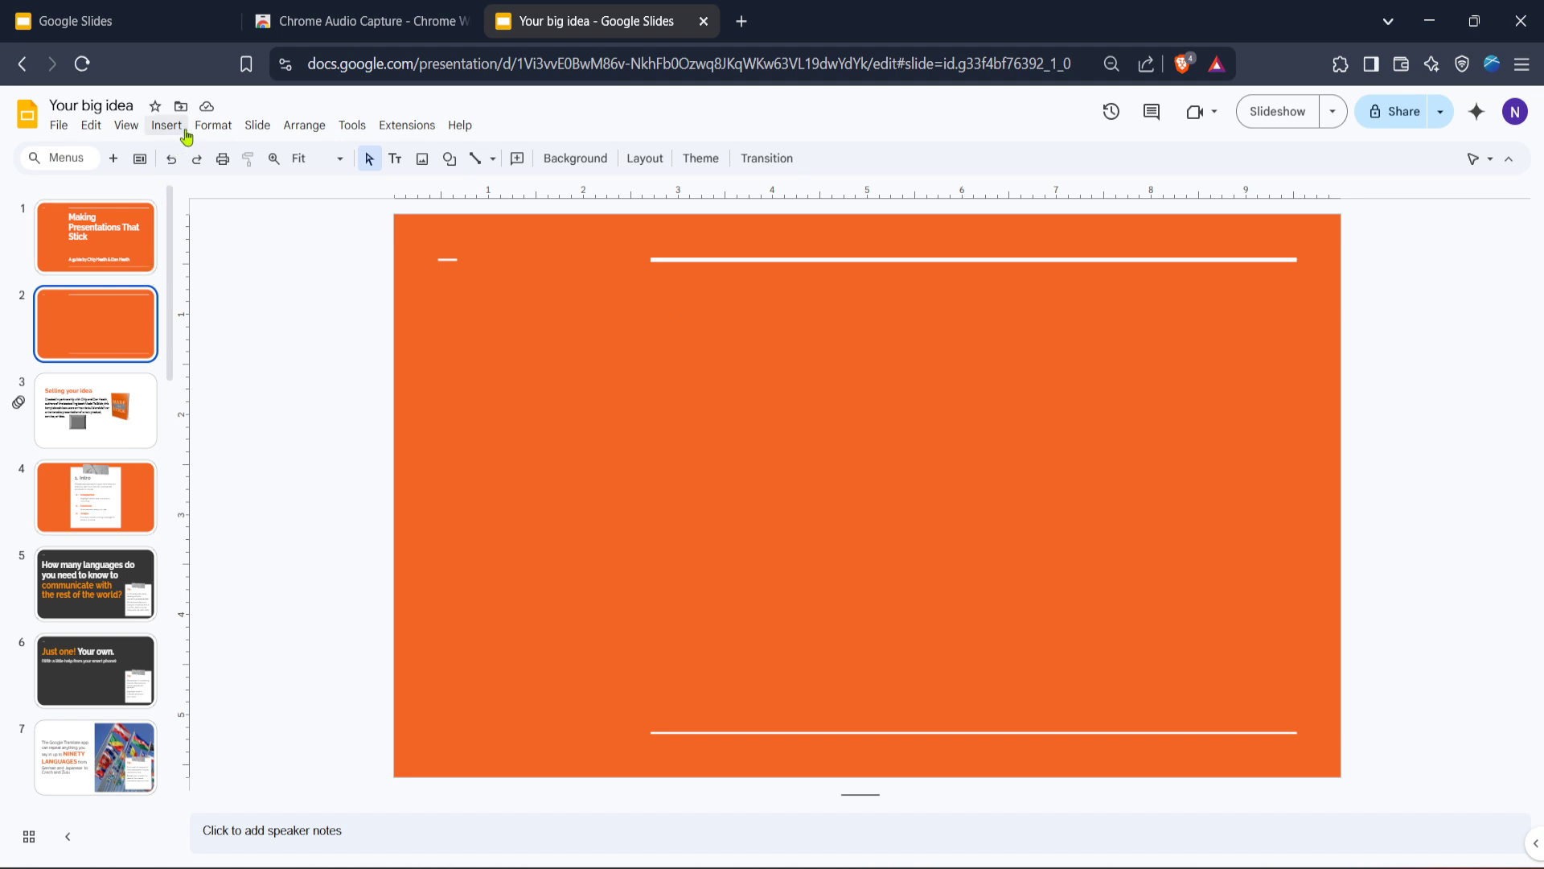
Start inserting a video onto slide 2 via Insert > Video, after a glance at Format.
left_click(166, 125)
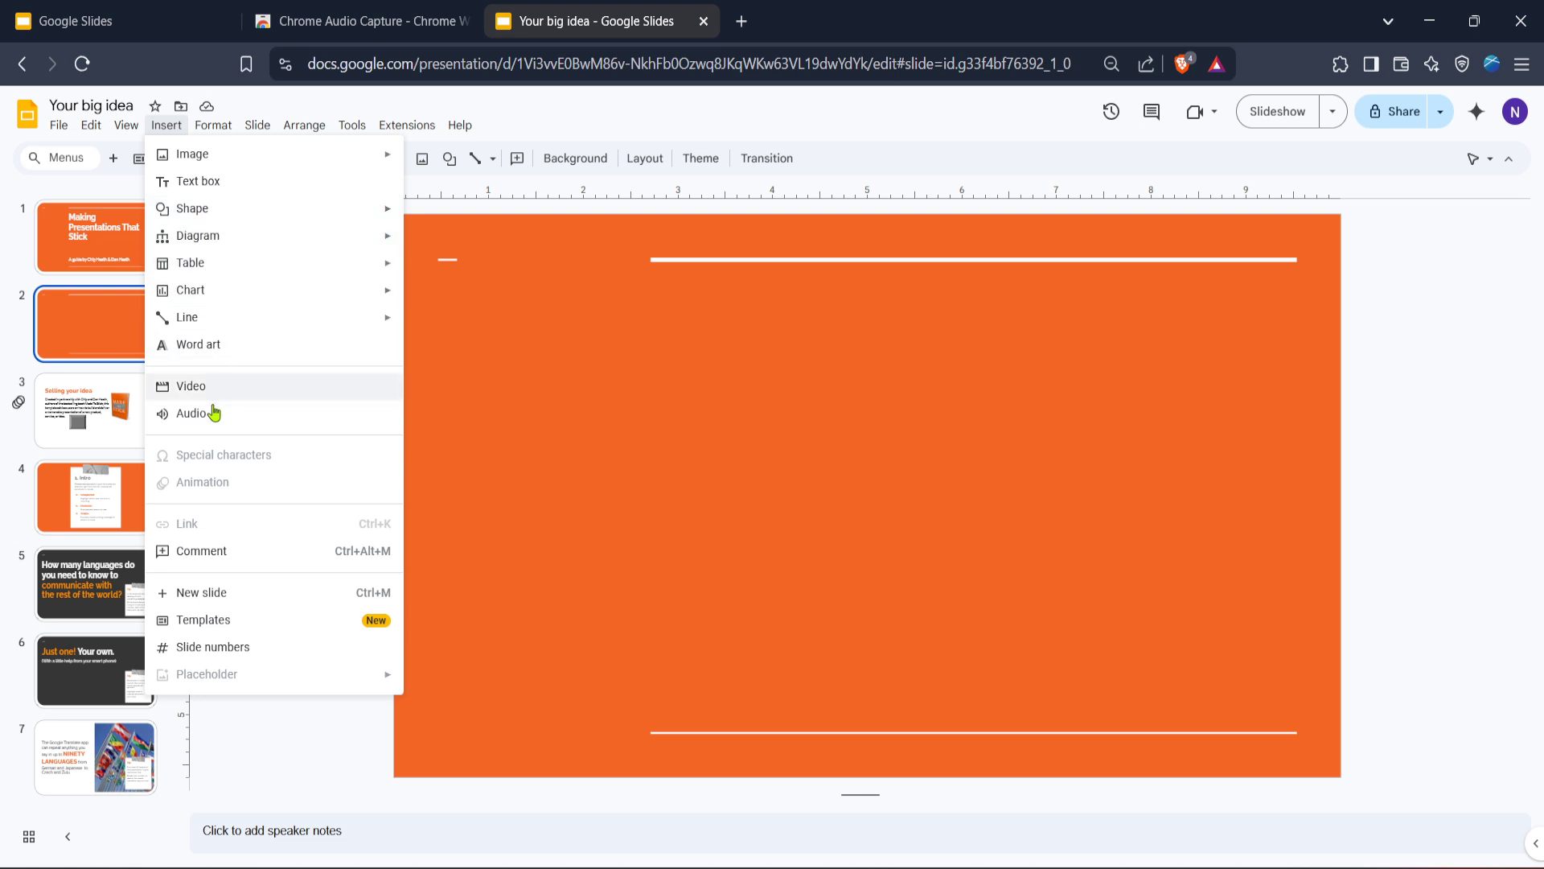
mouse_move(258, 423)
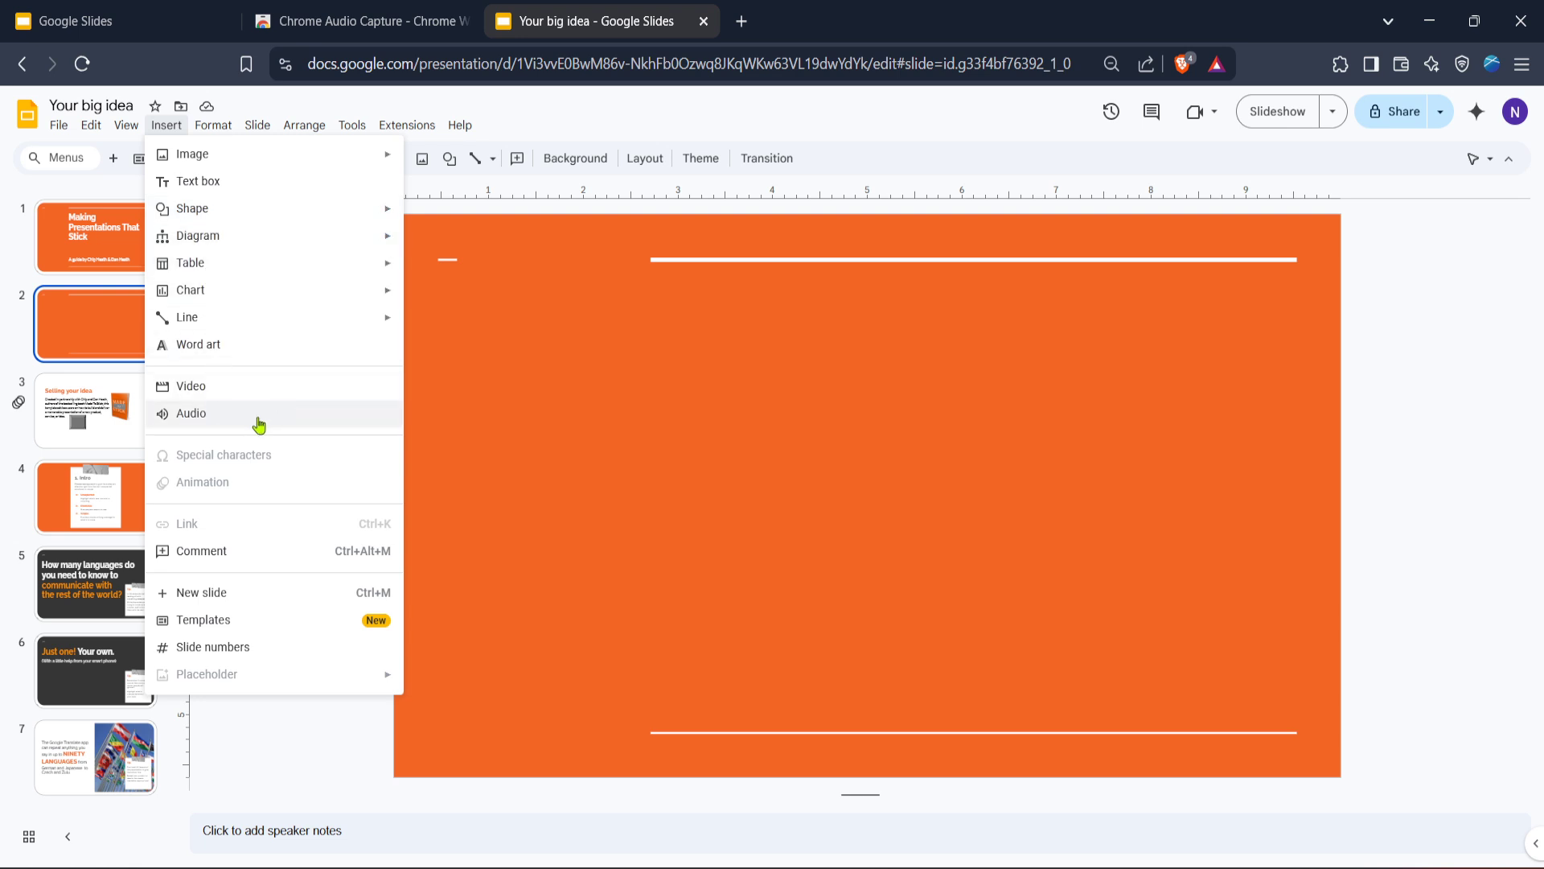
left_click(213, 126)
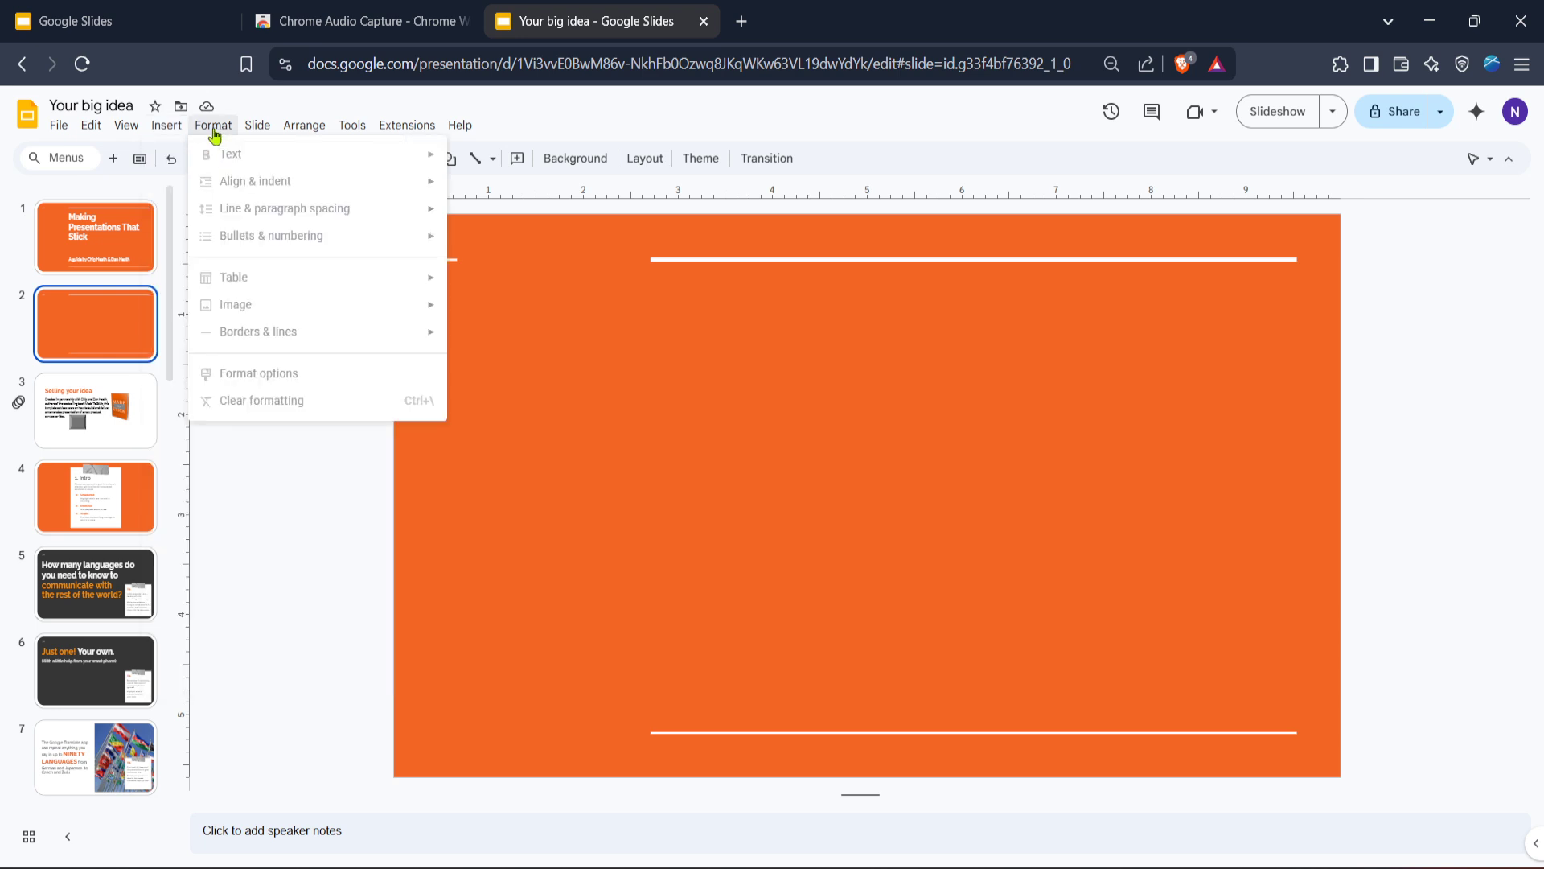
left_click(166, 125)
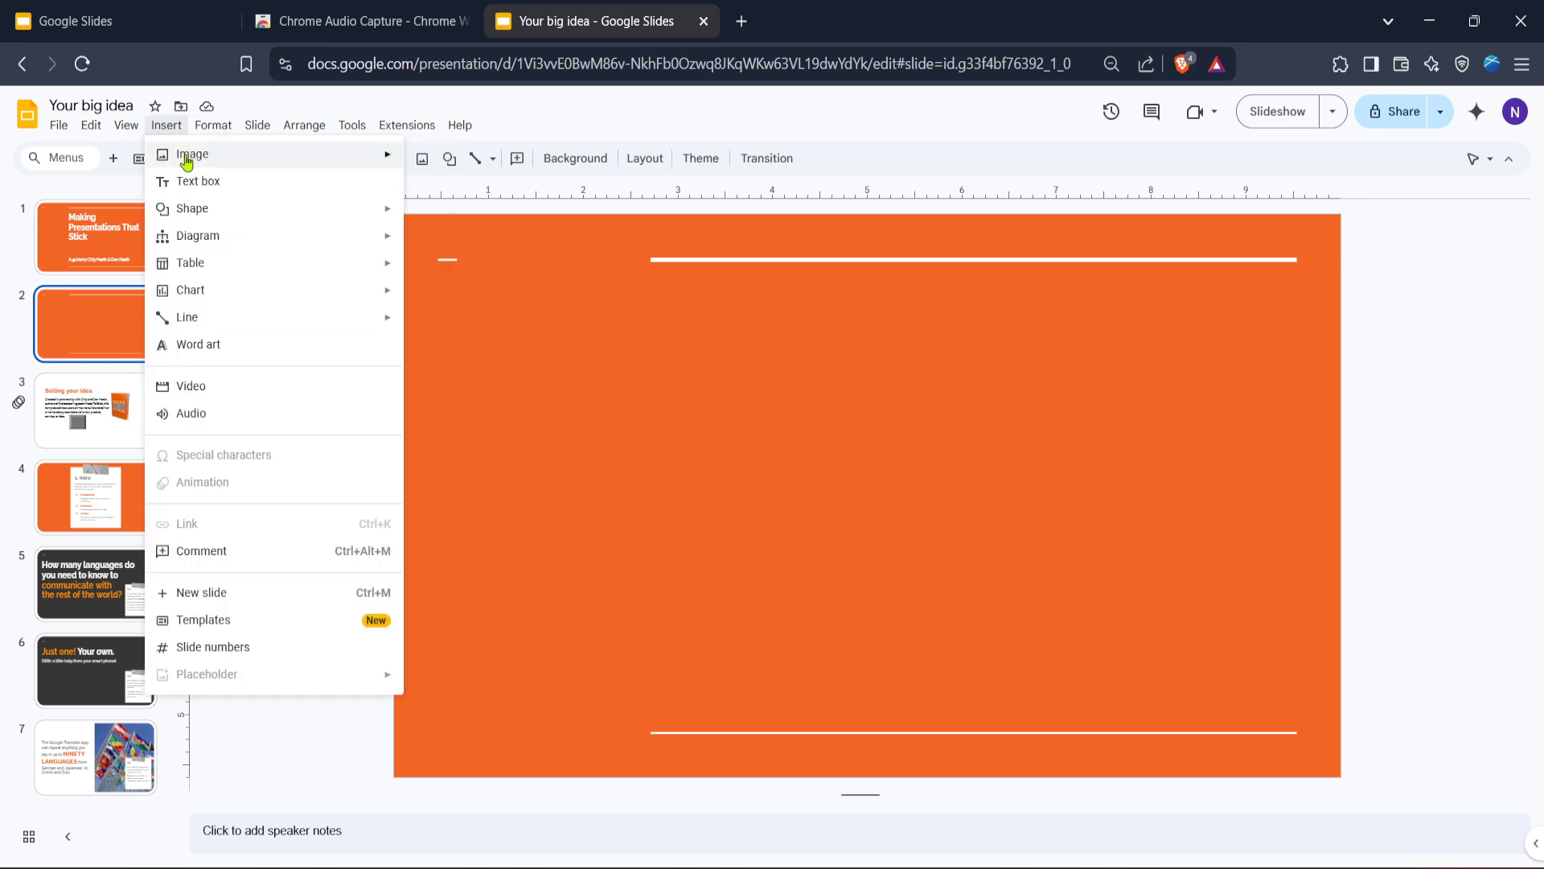
mouse_move(196, 386)
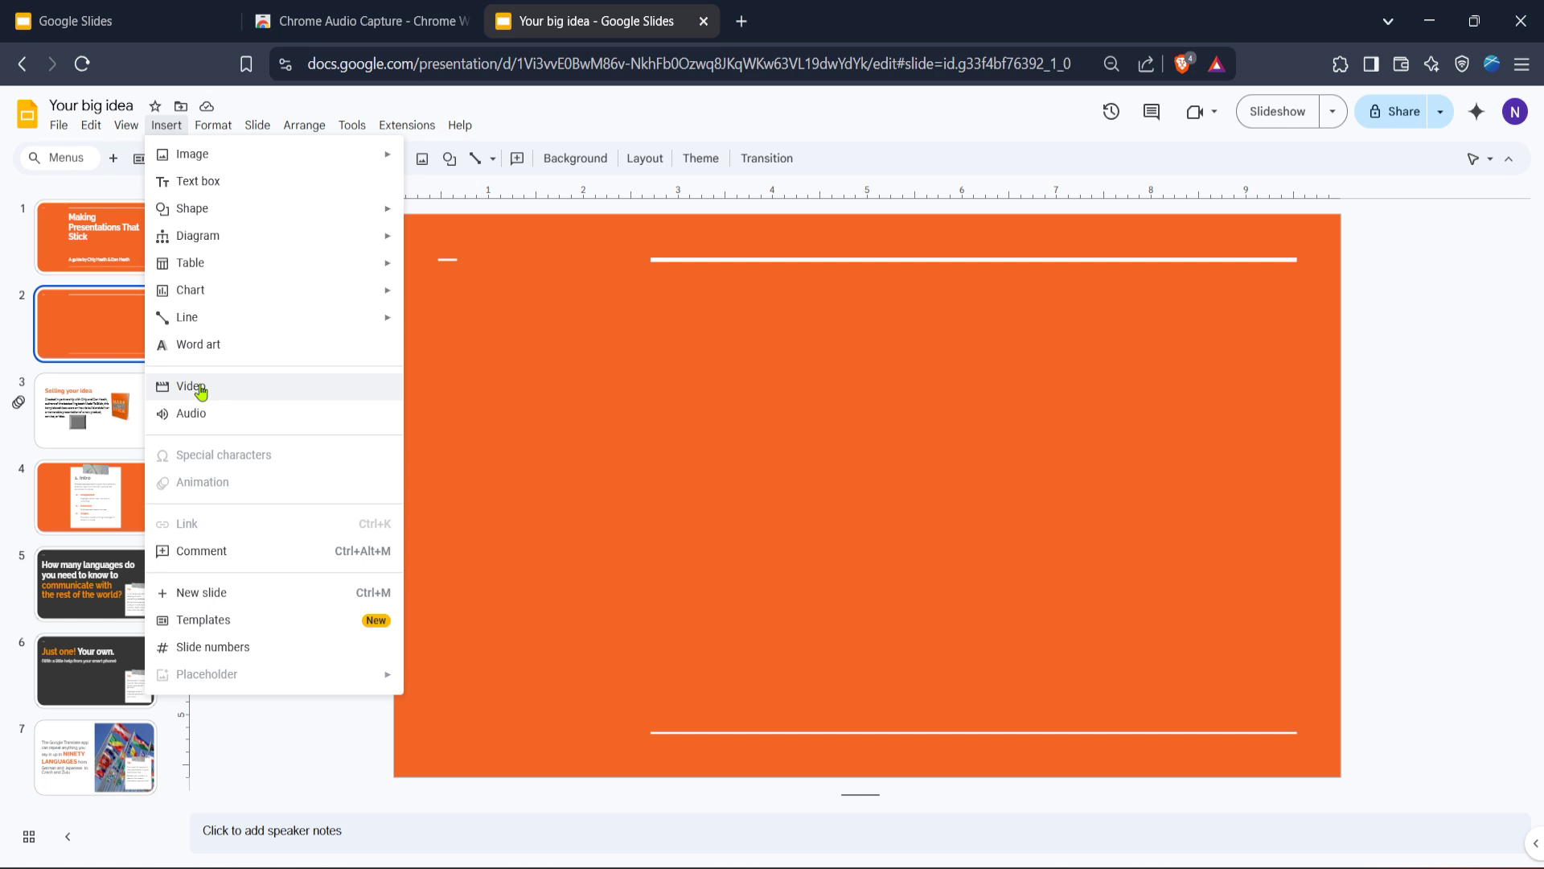
left_click(191, 386)
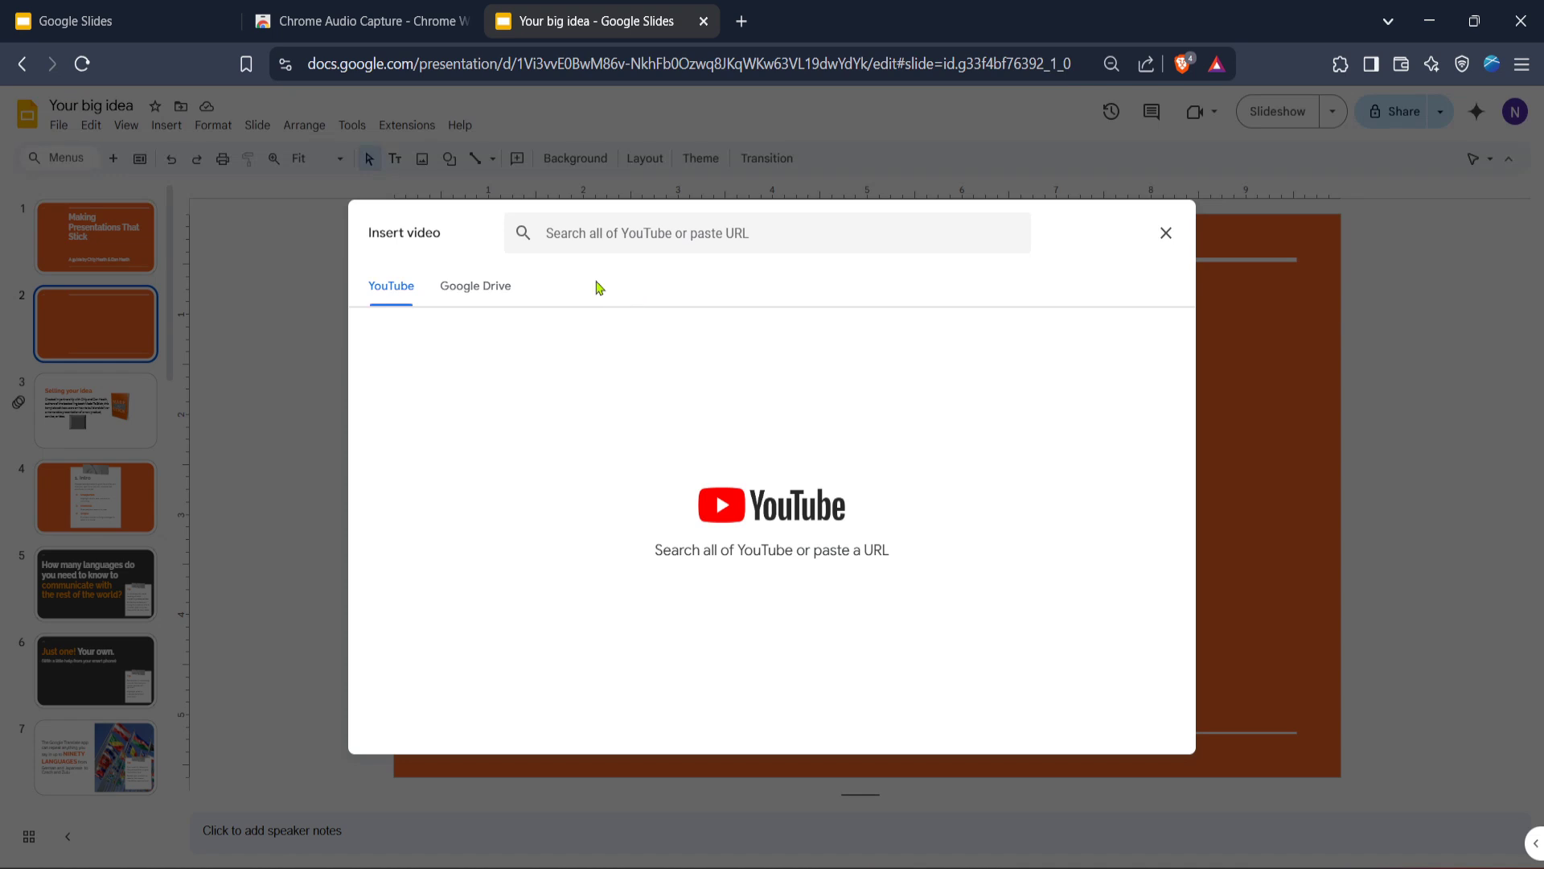
Choose the microscope video from My Drive in Google Drive and insert it on slide 2.
left_click(474, 286)
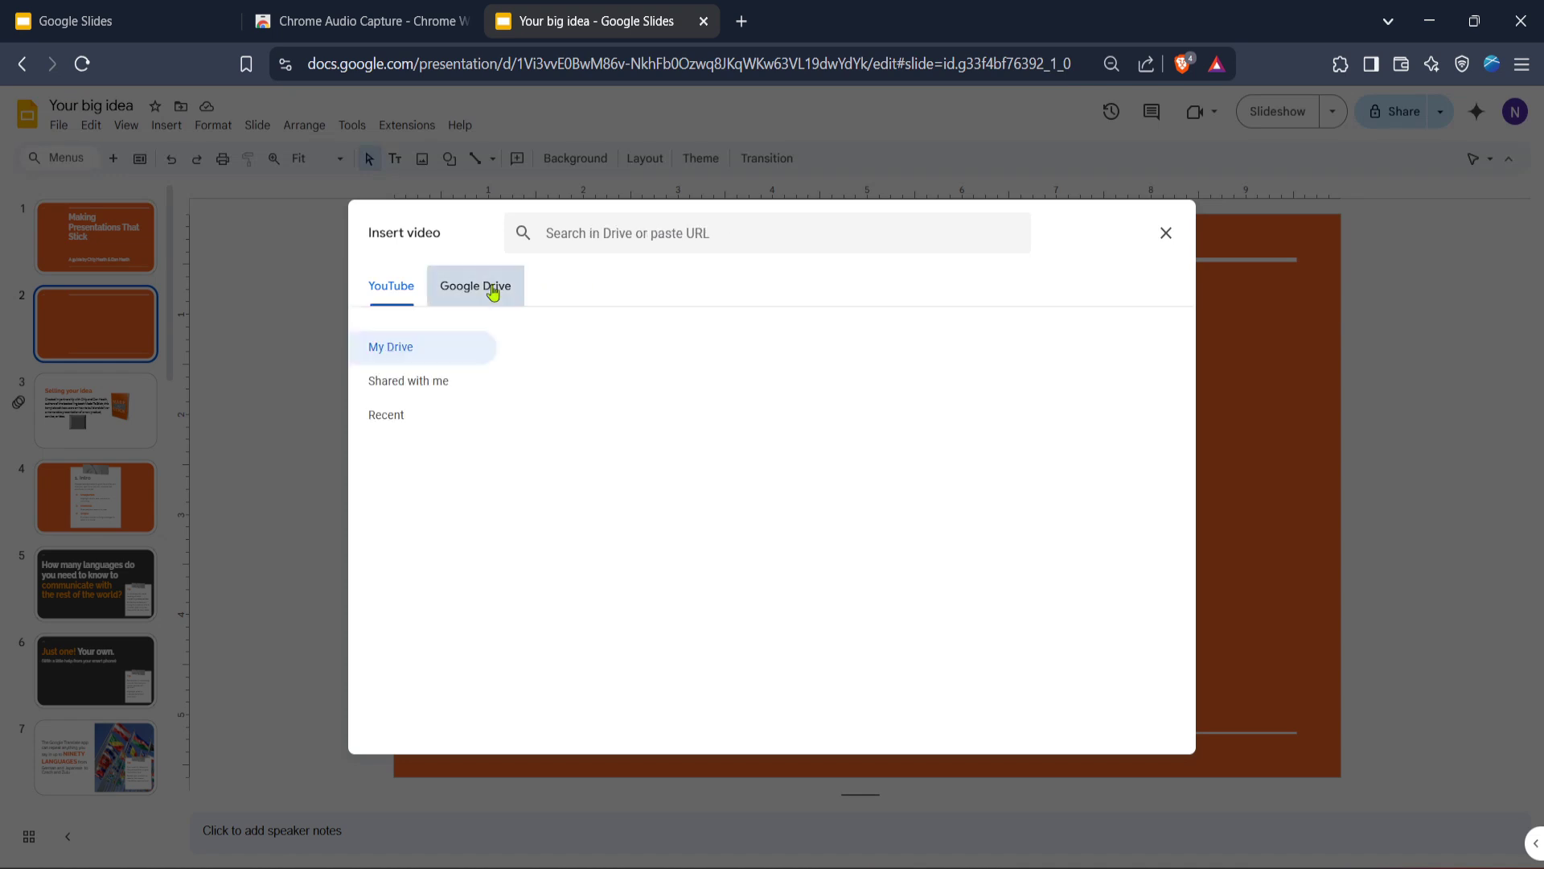
left_click(475, 286)
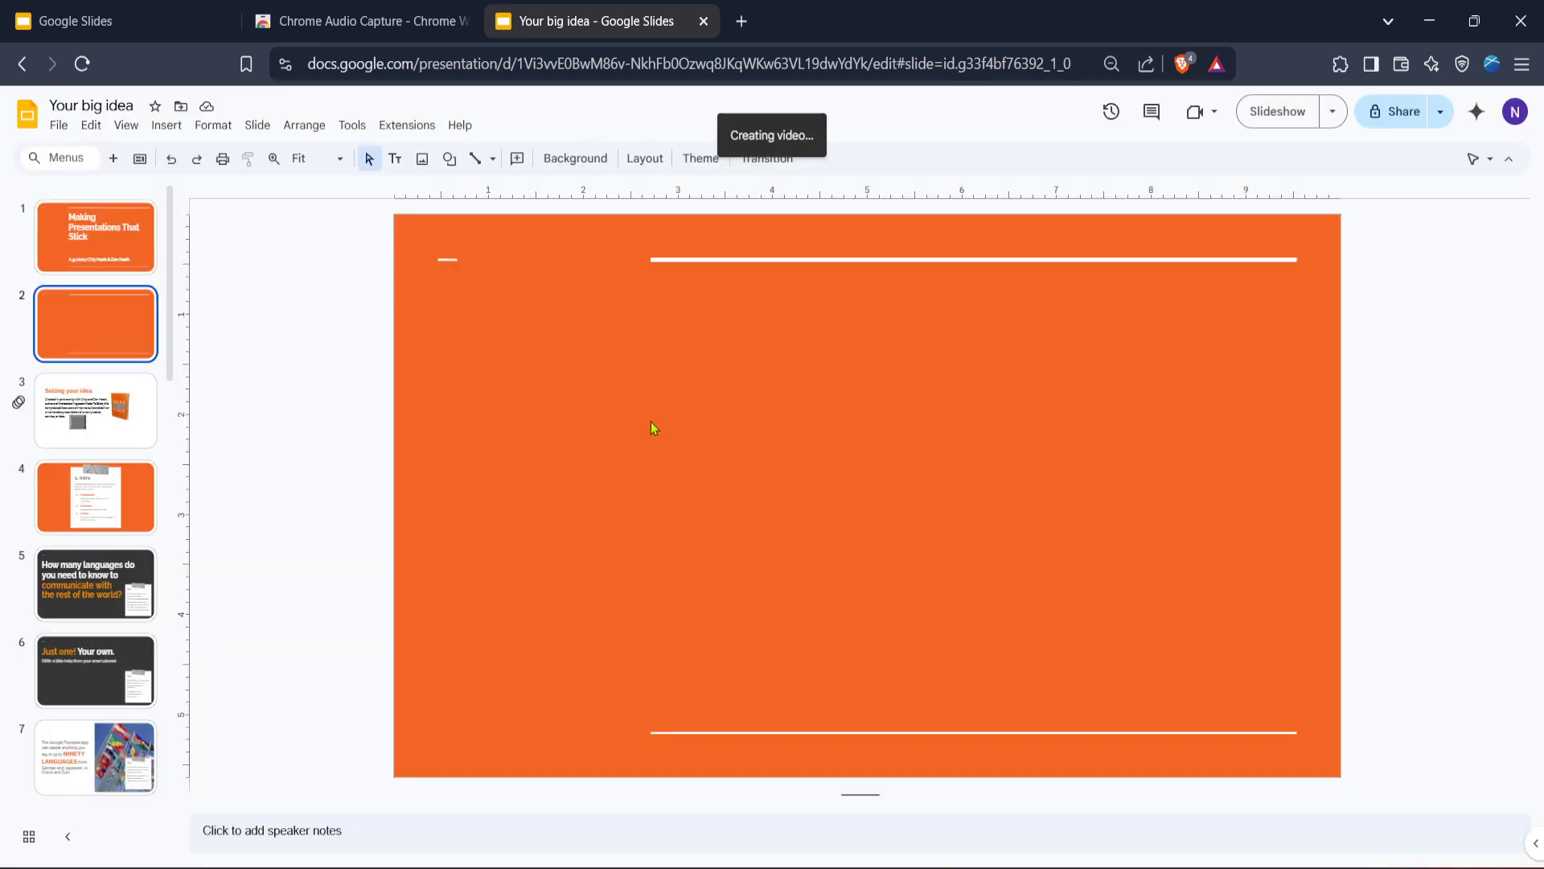
mouse_move(577, 403)
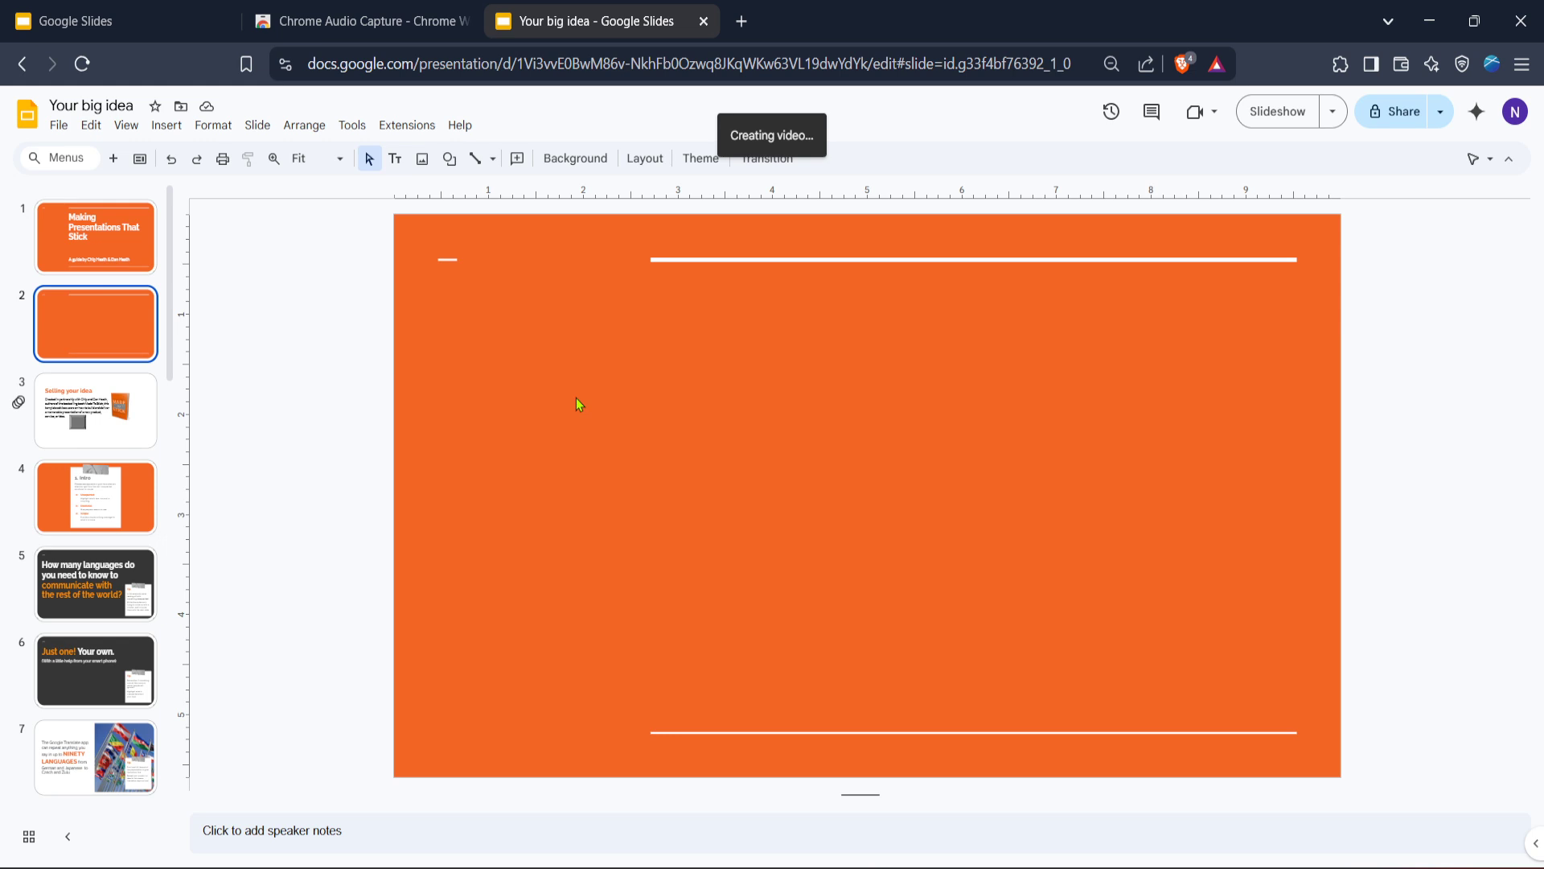
mouse_move(628, 370)
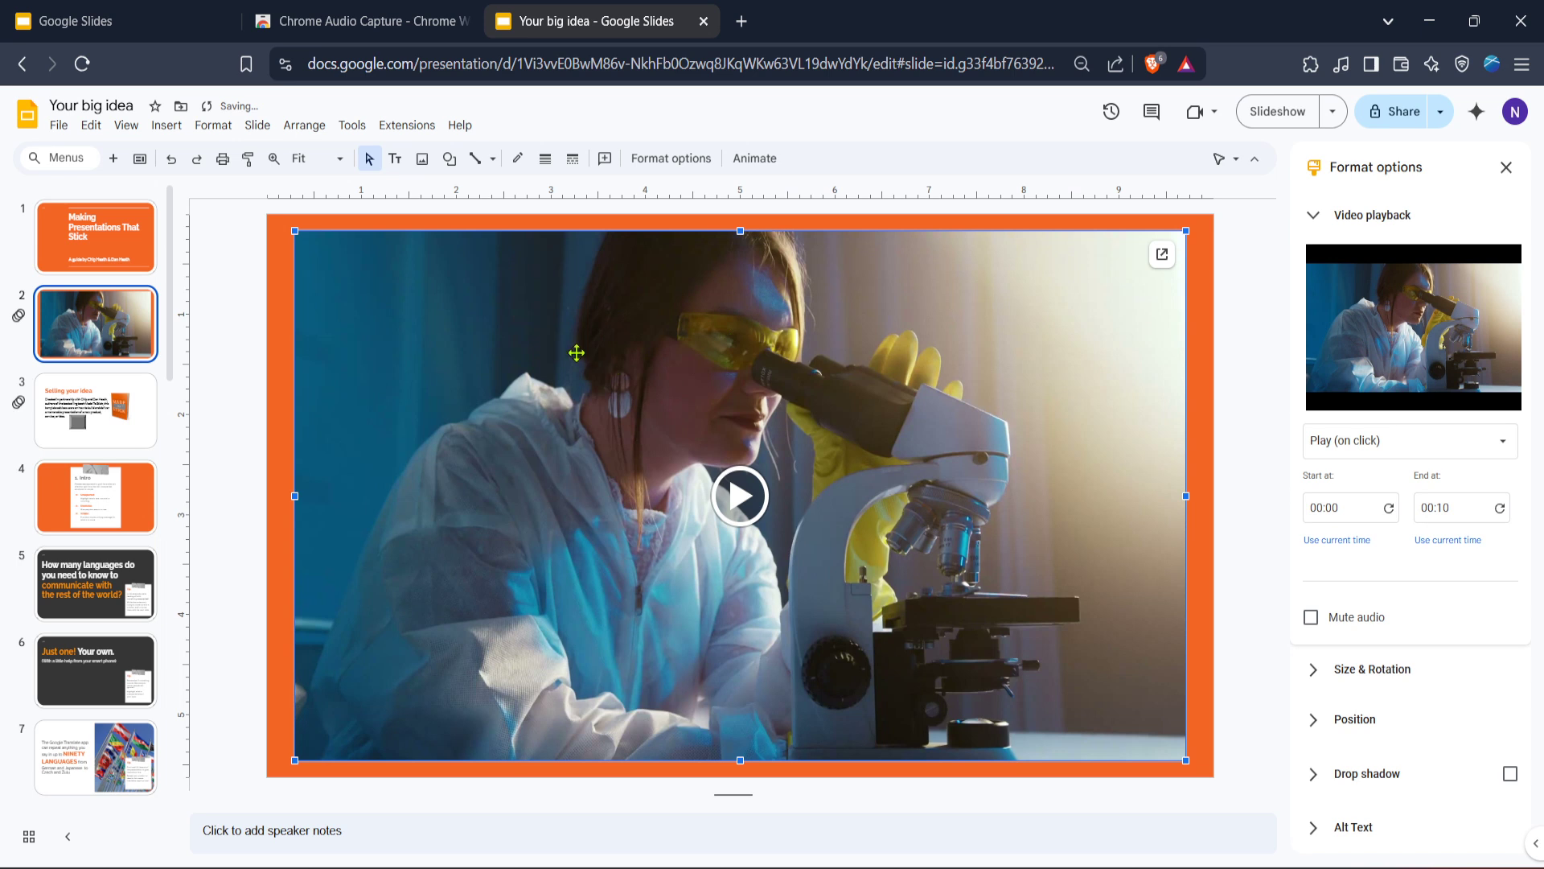
mouse_move(638, 203)
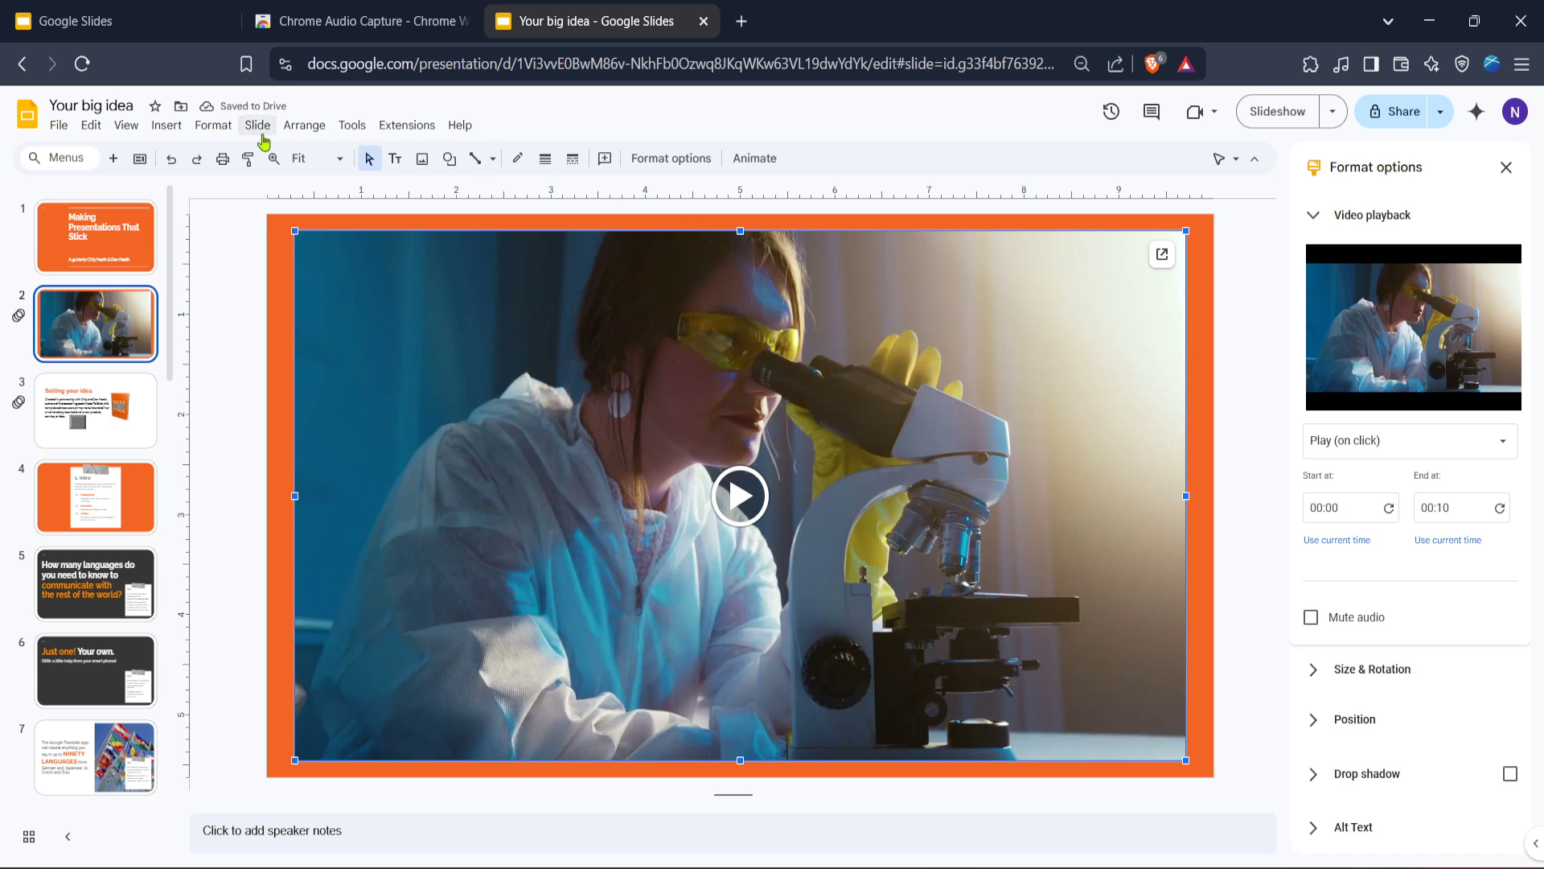
With the video selected, check Format and bring up the Insert menu options.
left_click(212, 123)
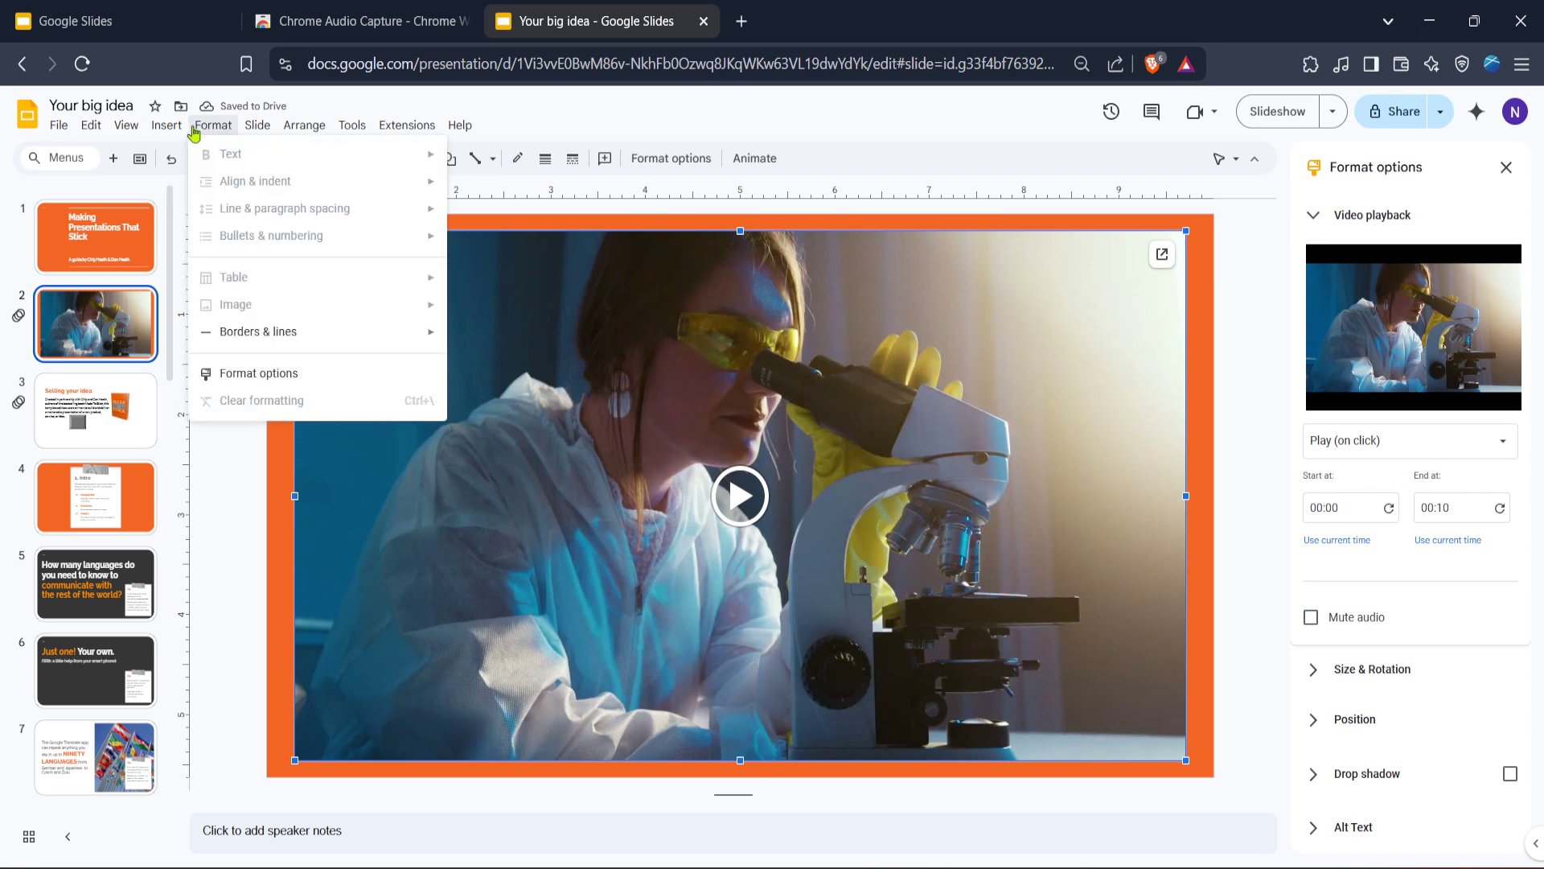
left_click(166, 125)
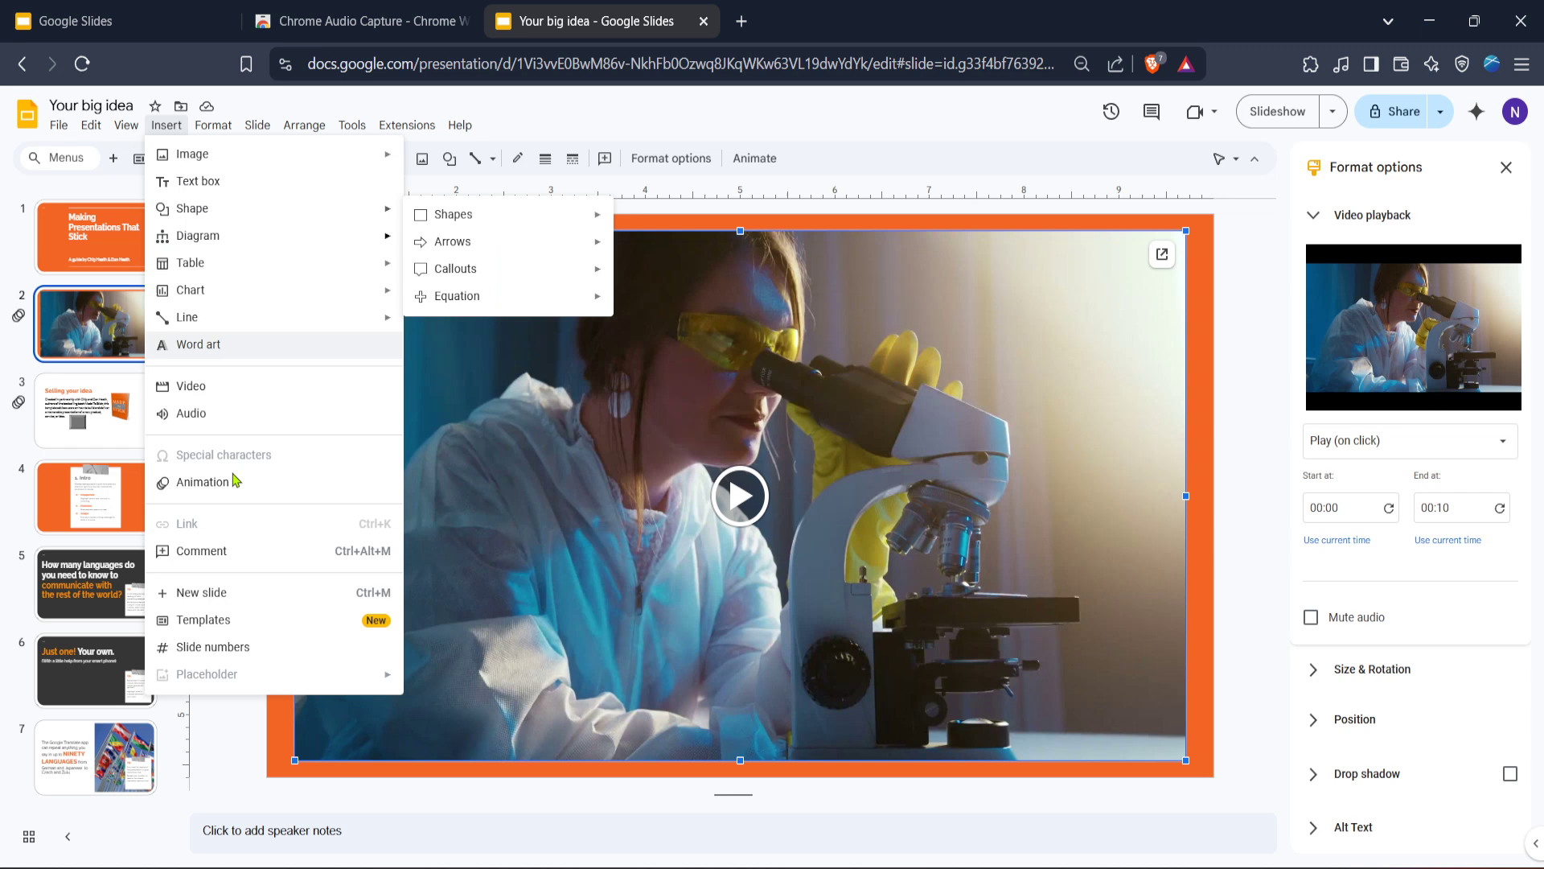
mouse_move(235, 481)
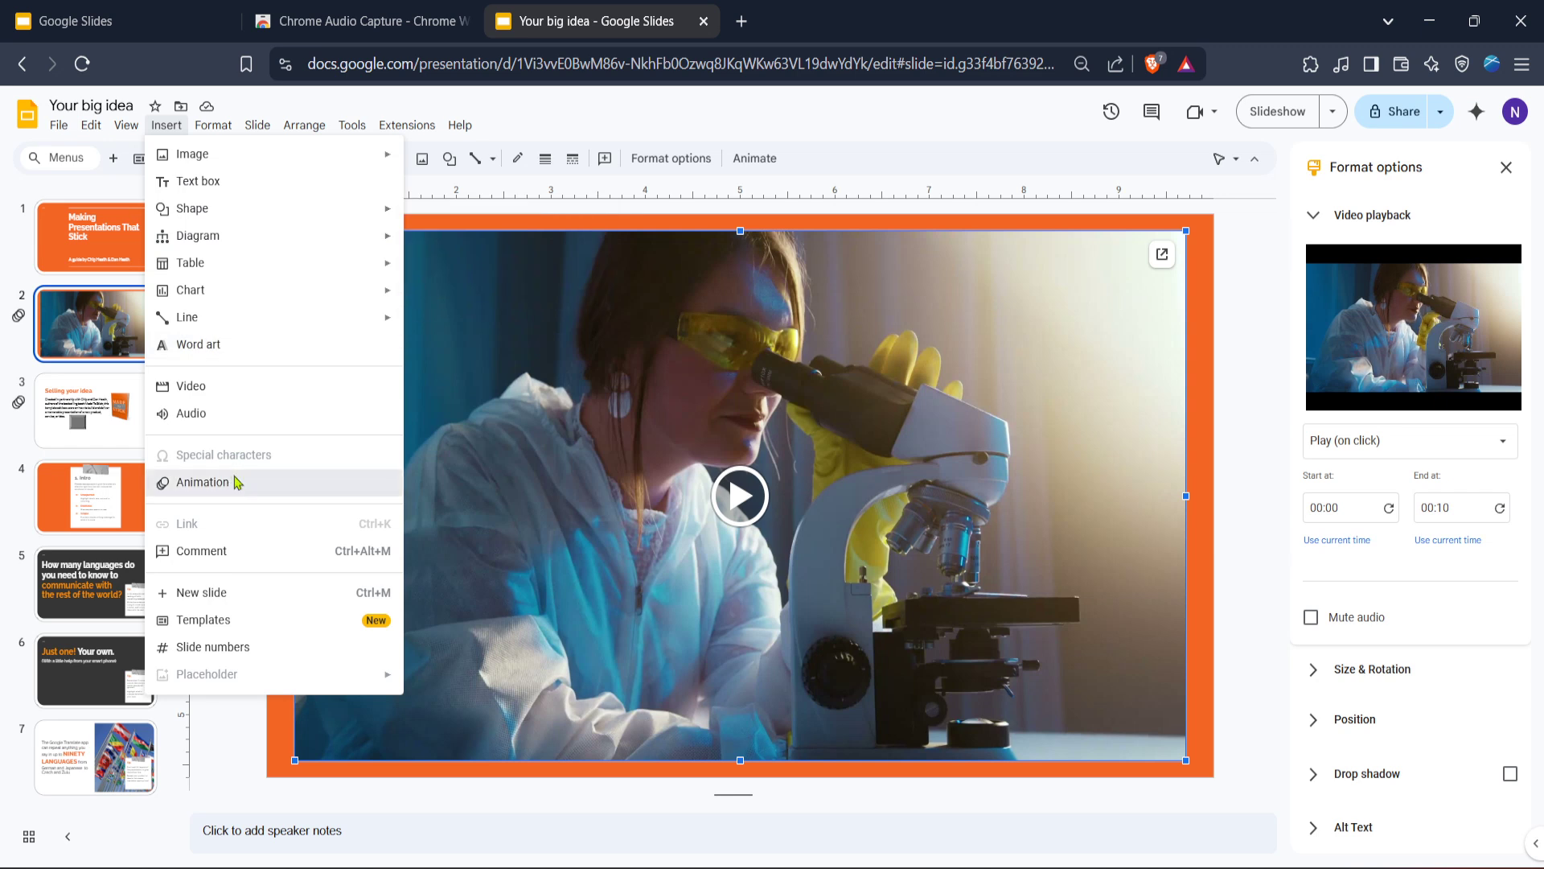
Show the Motion panel listing the scientist video's Play (on click) animations.
left_click(202, 481)
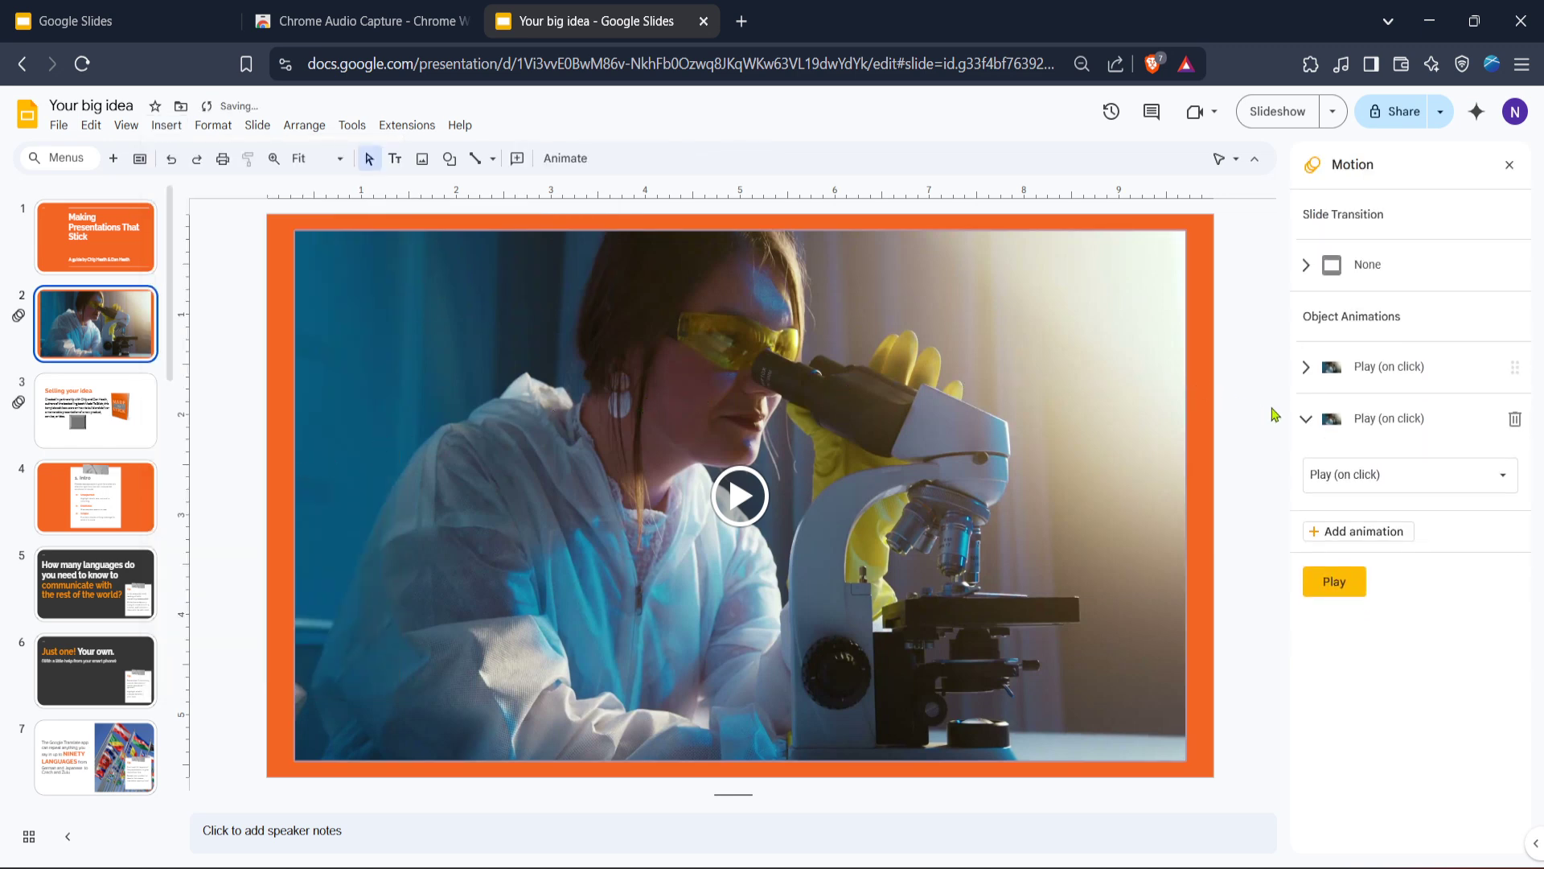
mouse_move(1351, 476)
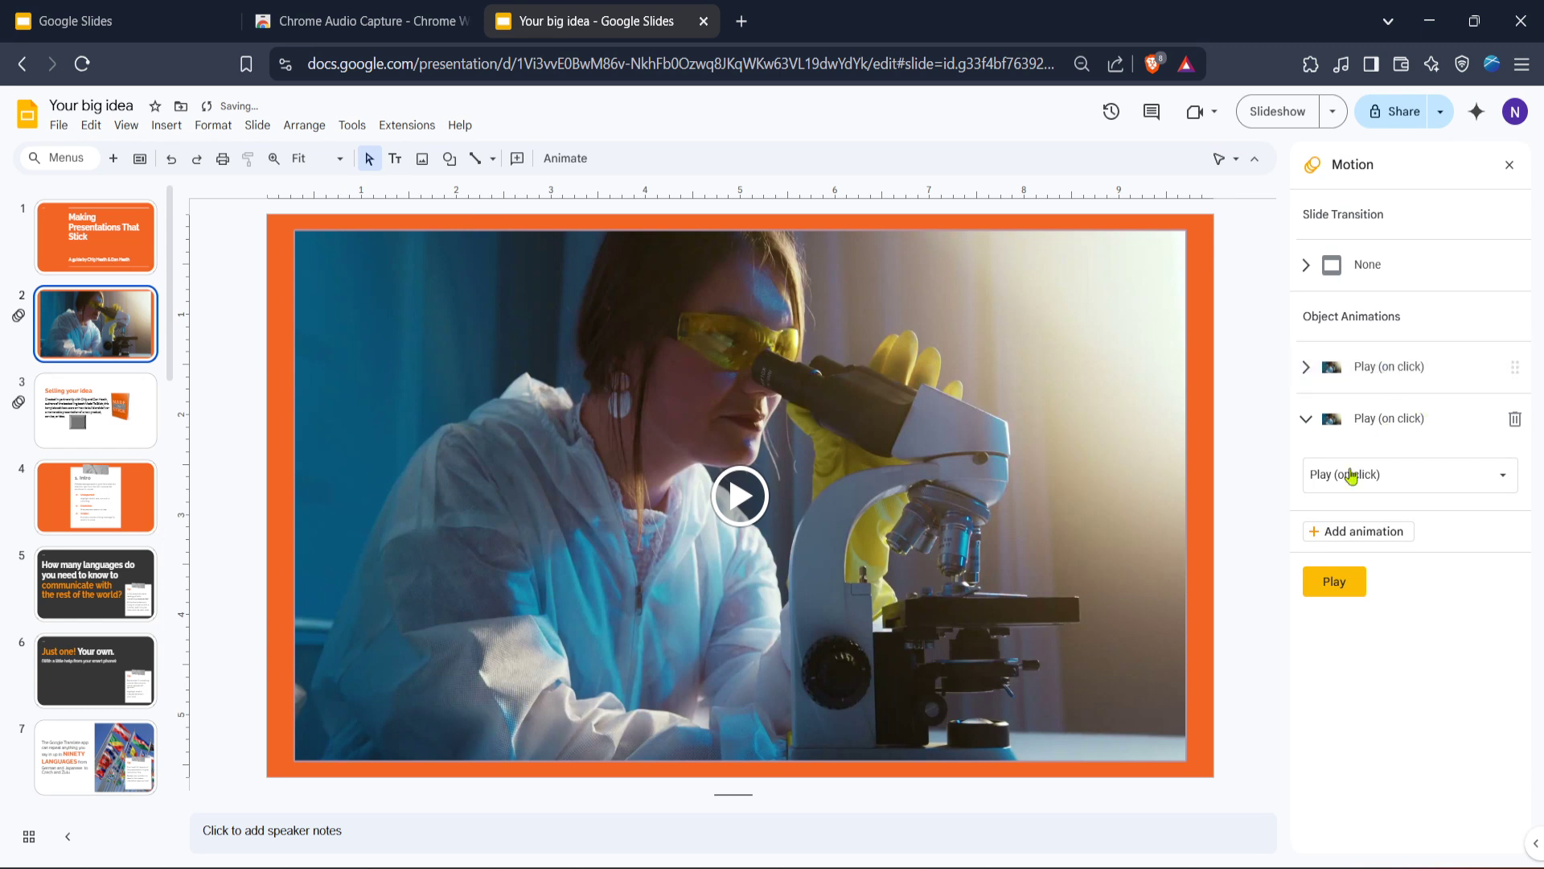
mouse_move(1357, 538)
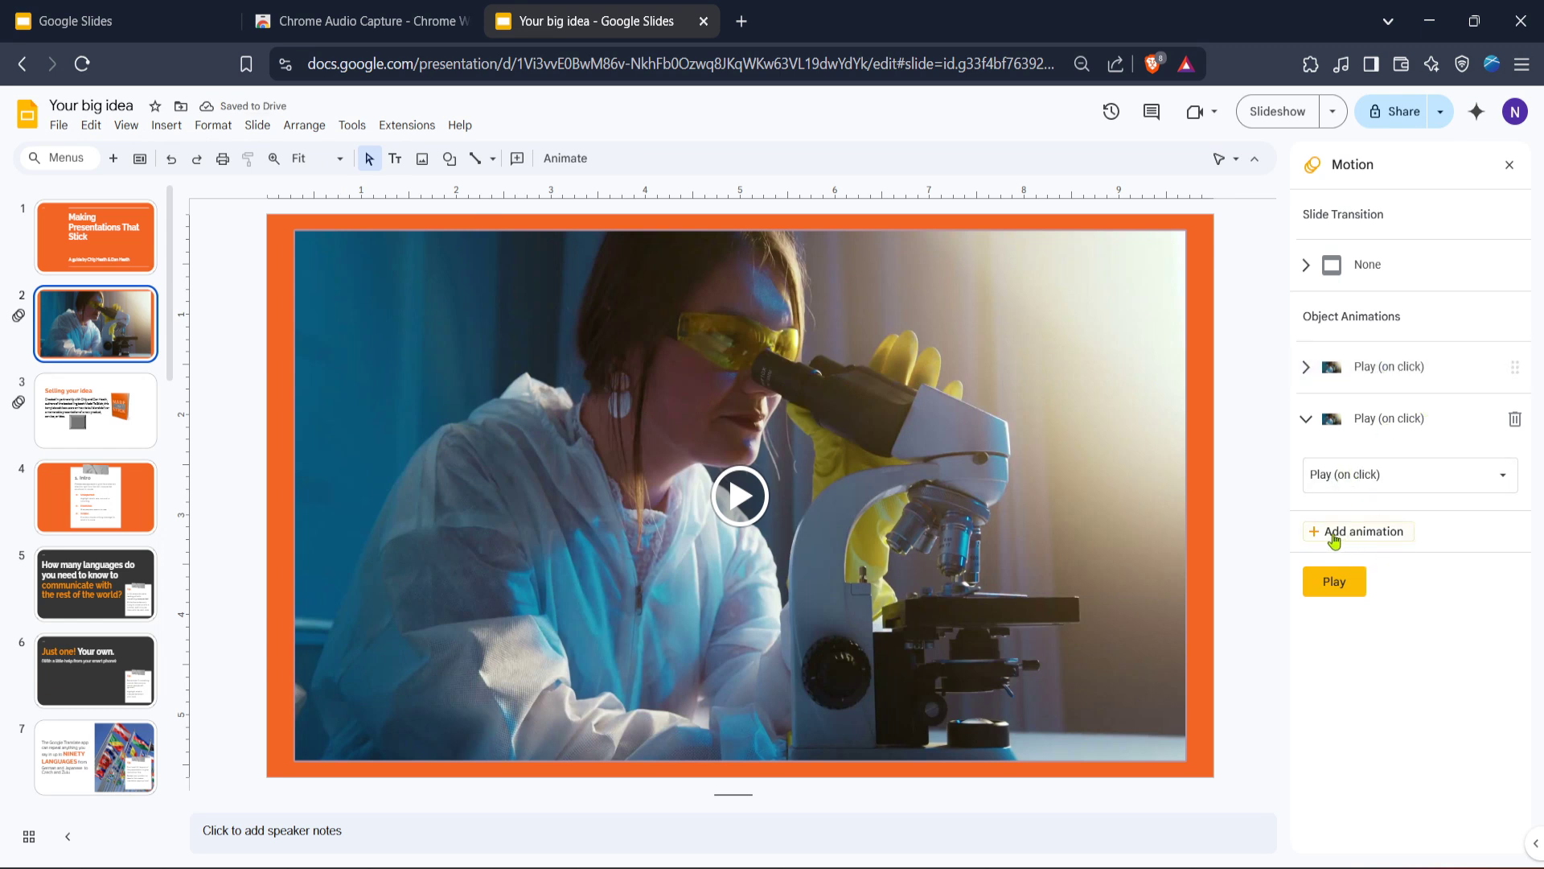
mouse_move(1340, 540)
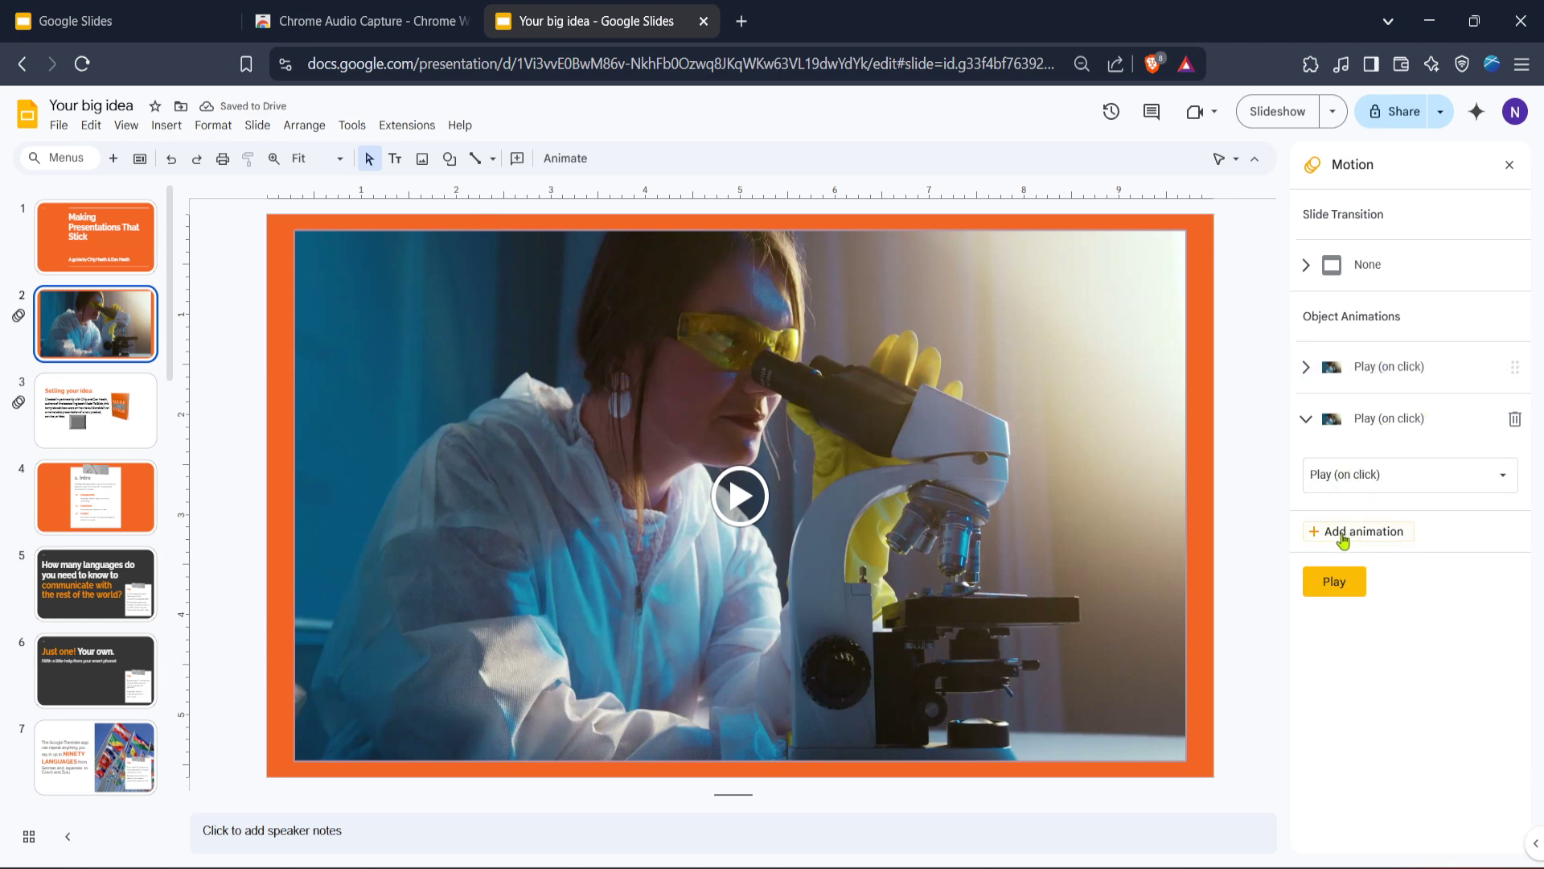